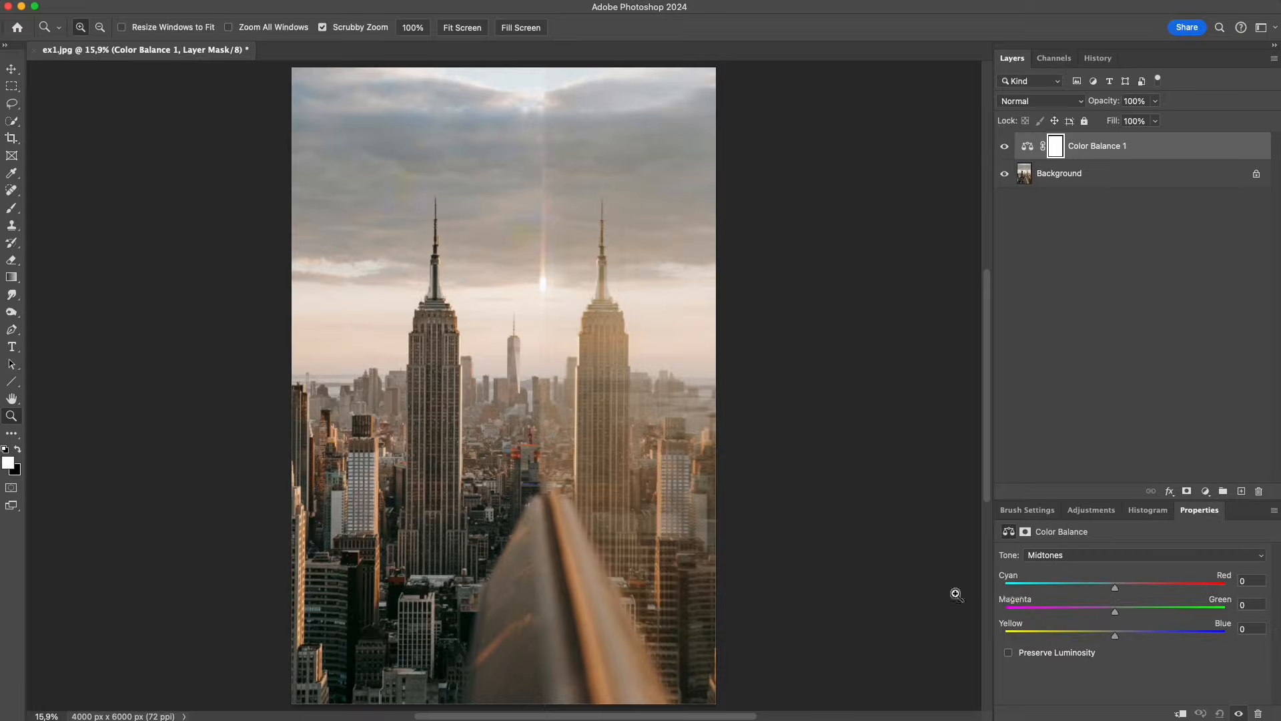
Shift the skyline's midtones toward red (about +30) and nudge the magenta–green balance.
left_click_drag(1114, 587, 1058, 587)
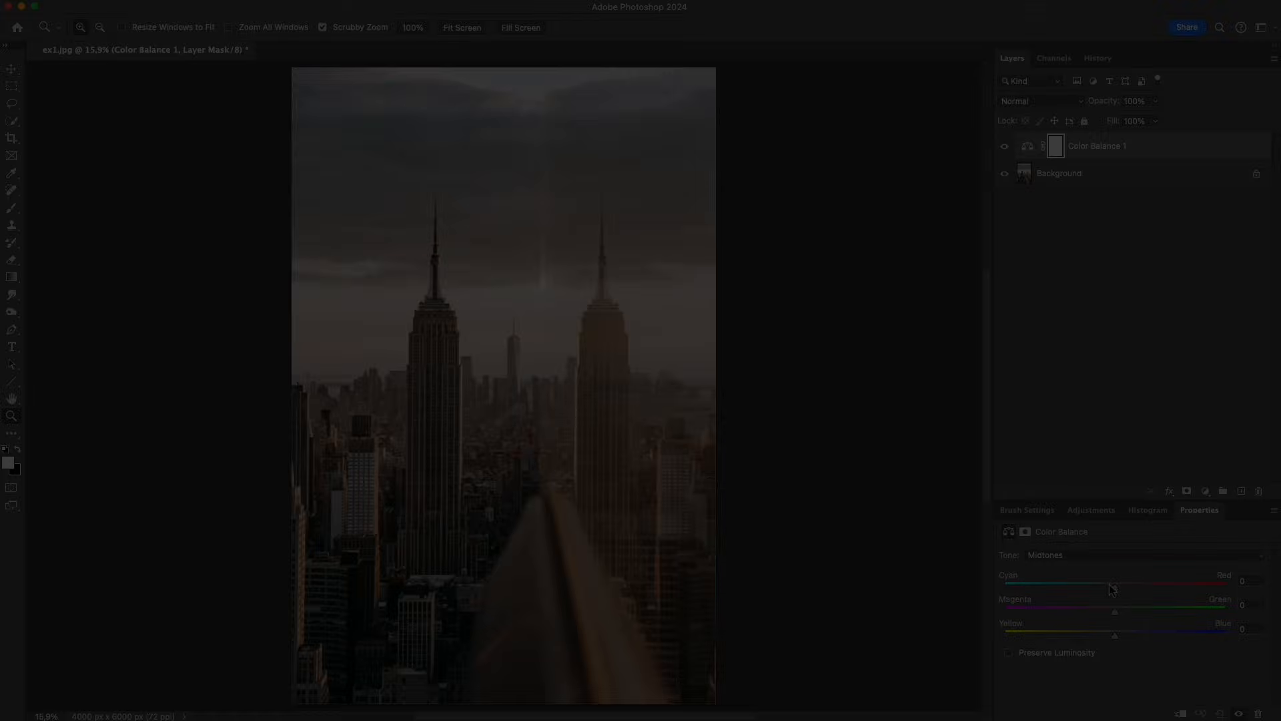
left_click_drag(1119, 587, 1147, 587)
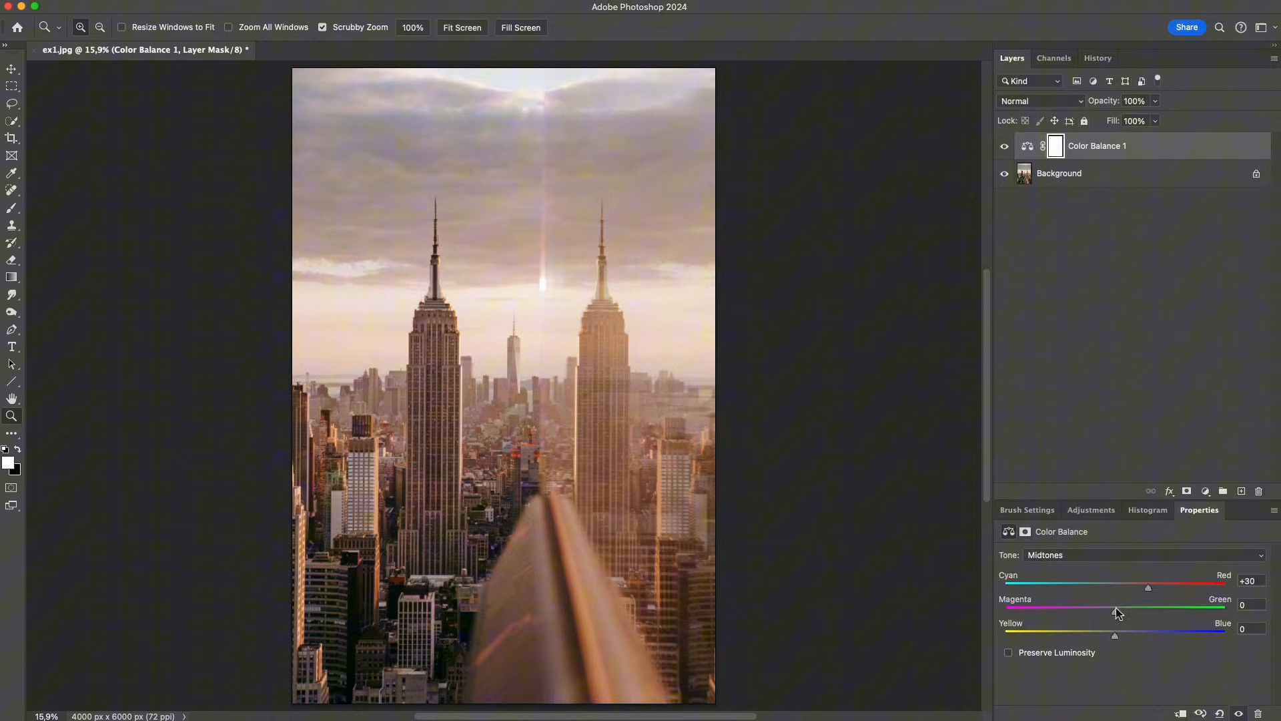
left_click_drag(1115, 636, 1054, 635)
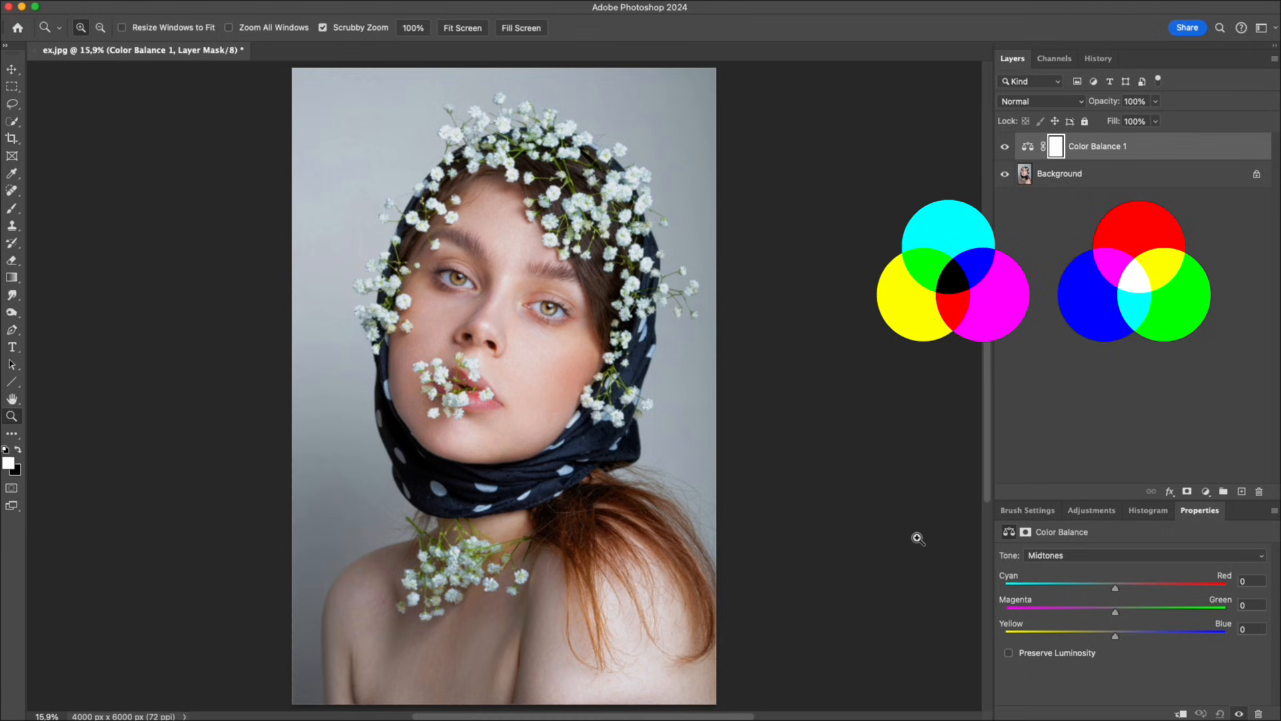
Drag all three midtone sliders to +100, then all the way back to -100.
left_click_drag(1114, 589, 1188, 588)
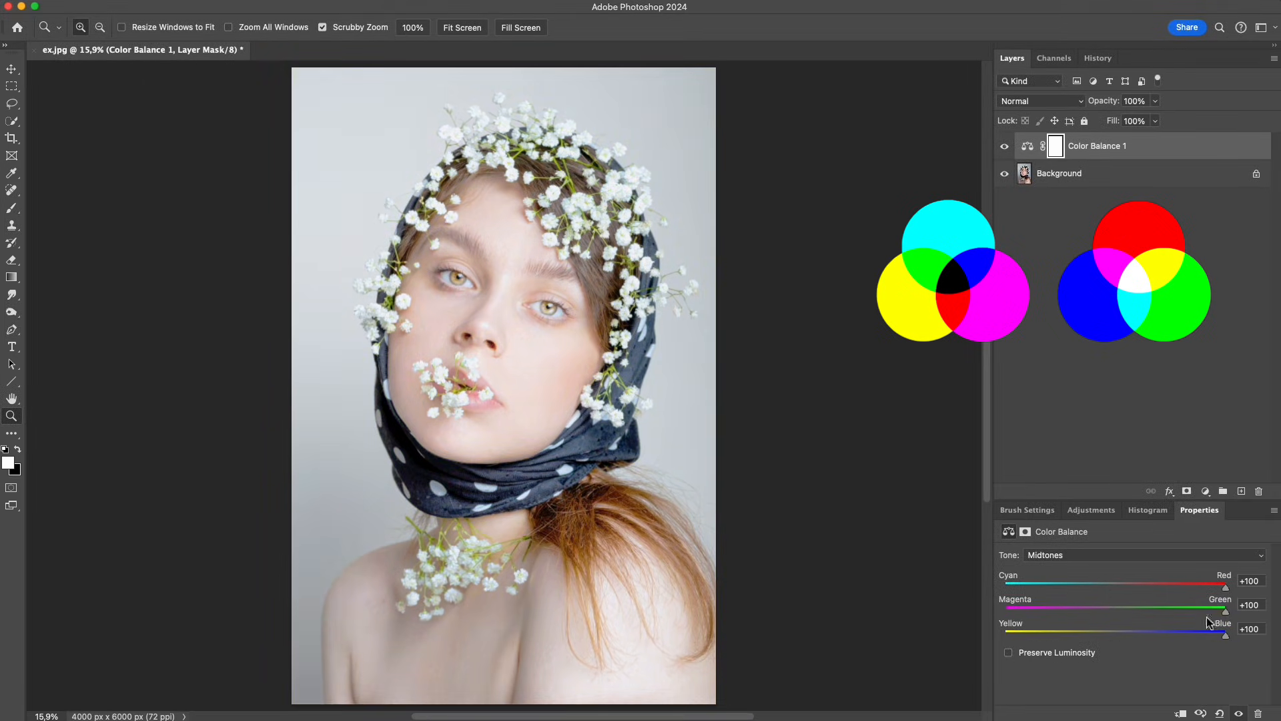
left_click_drag(1225, 587, 1120, 587)
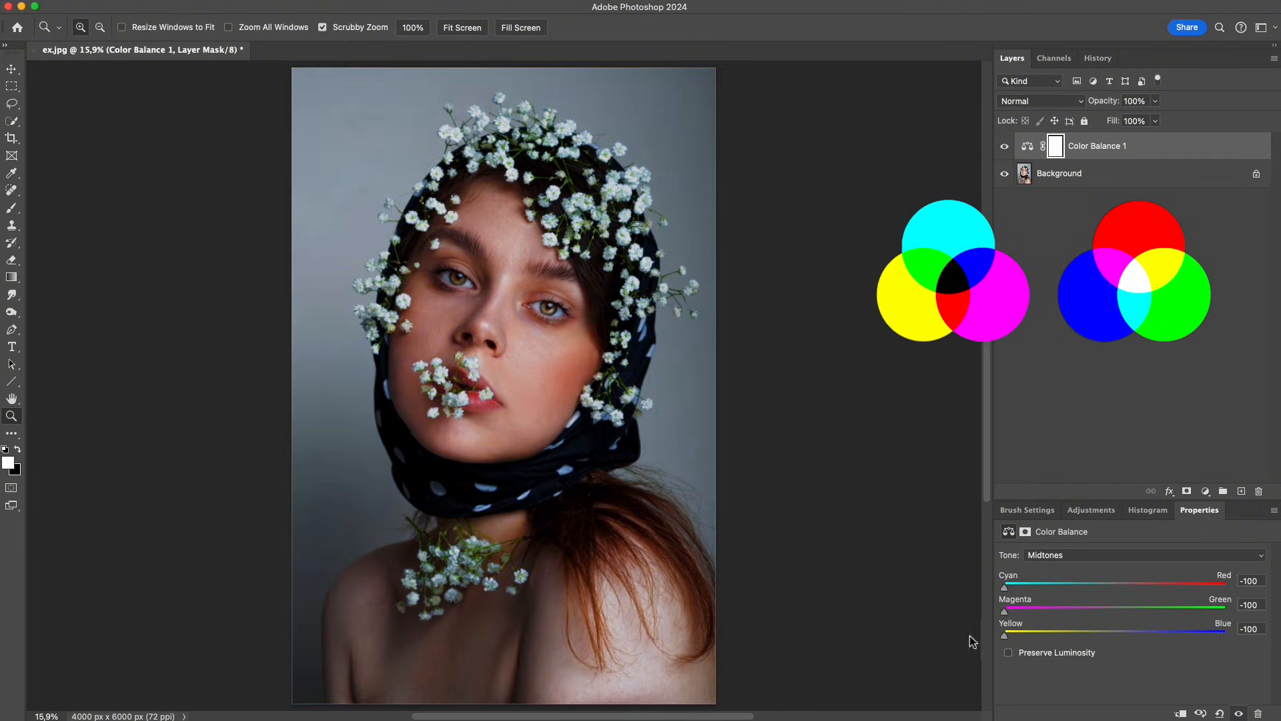
left_click(1005, 147)
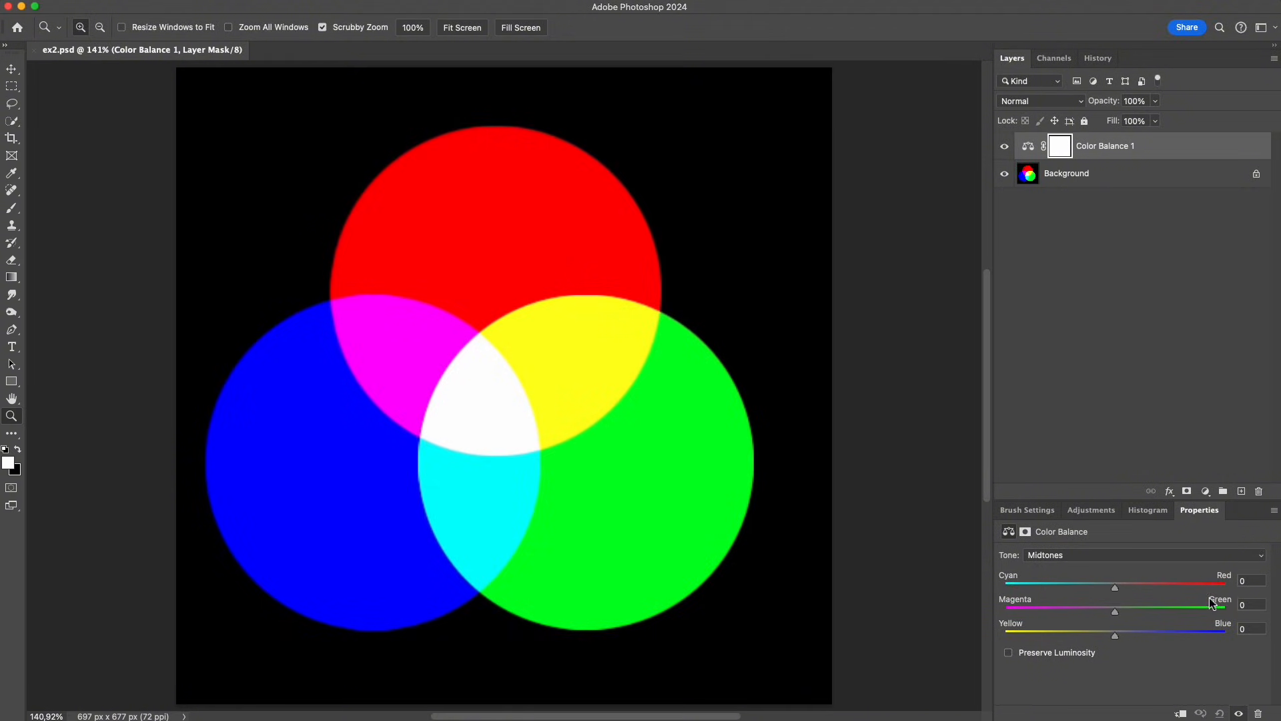
mouse_move(1201, 629)
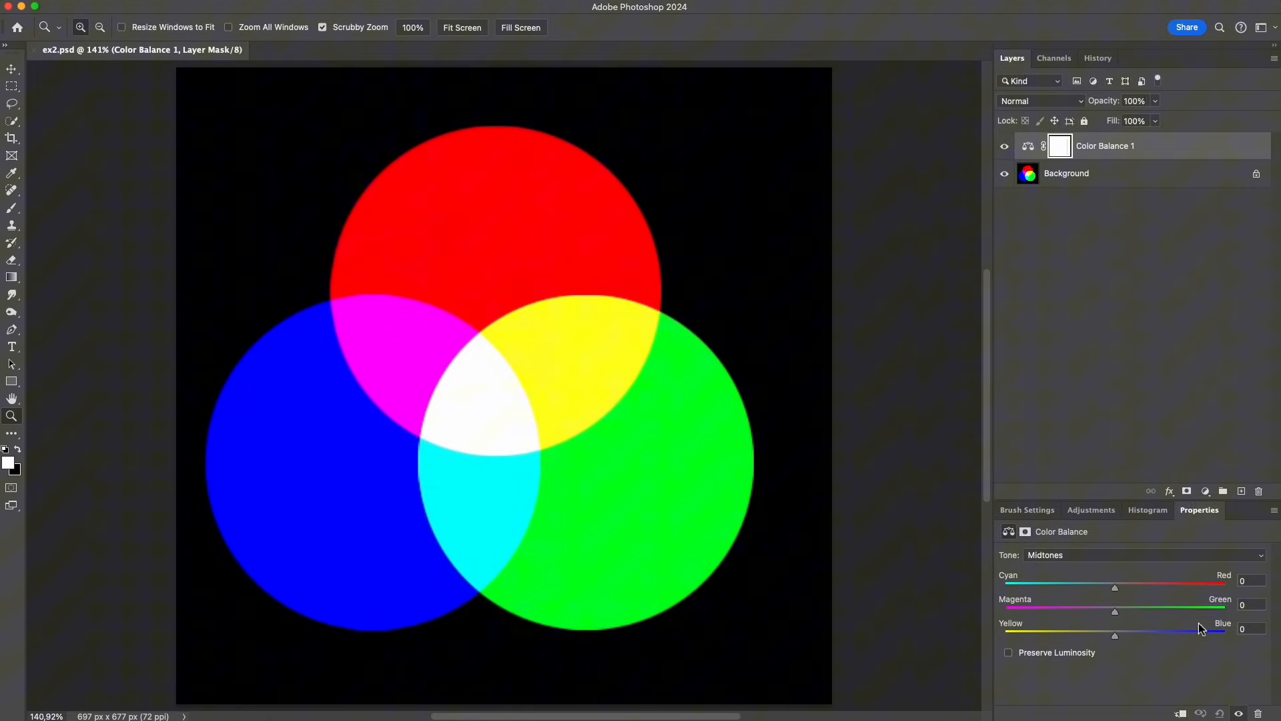
mouse_move(810, 517)
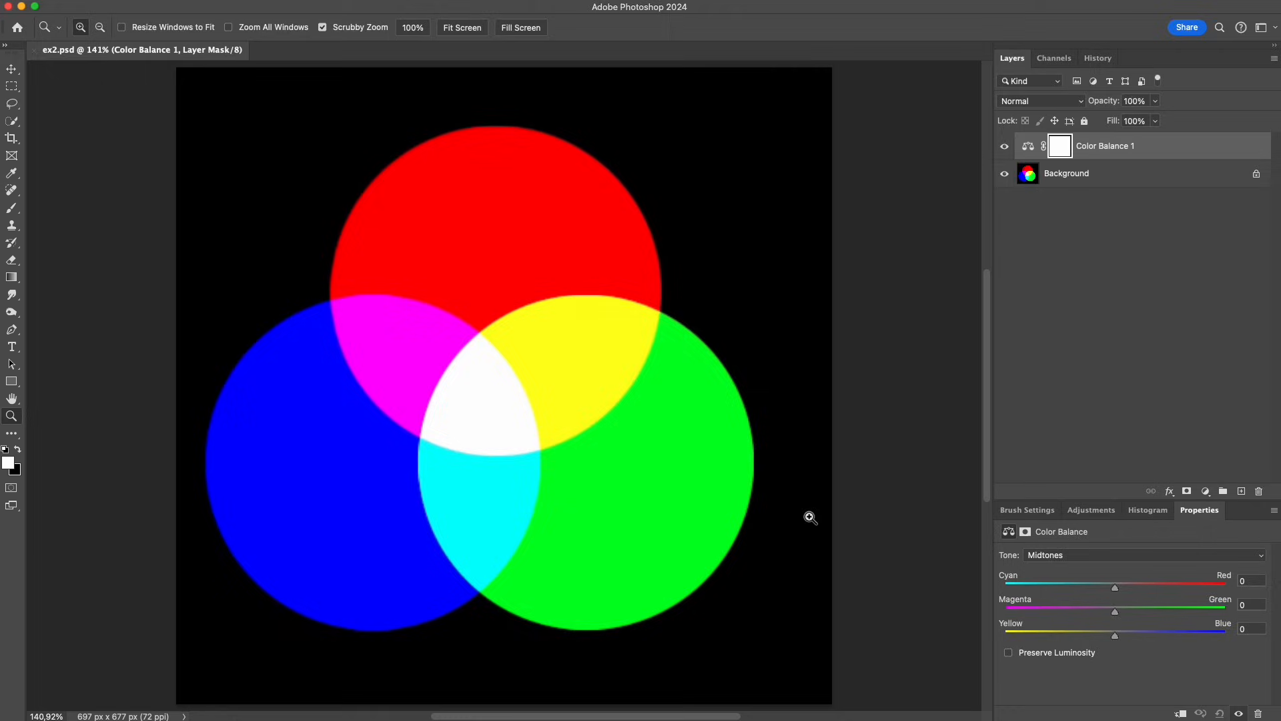
mouse_move(644, 518)
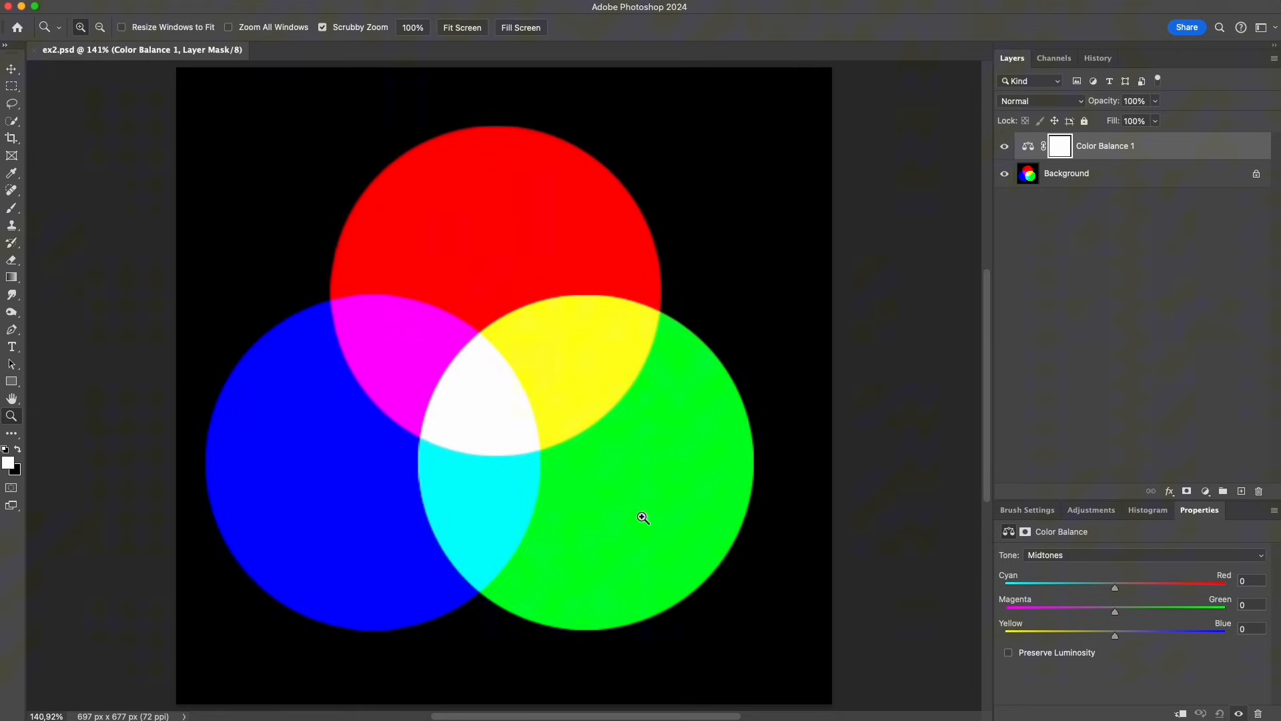
mouse_move(571, 385)
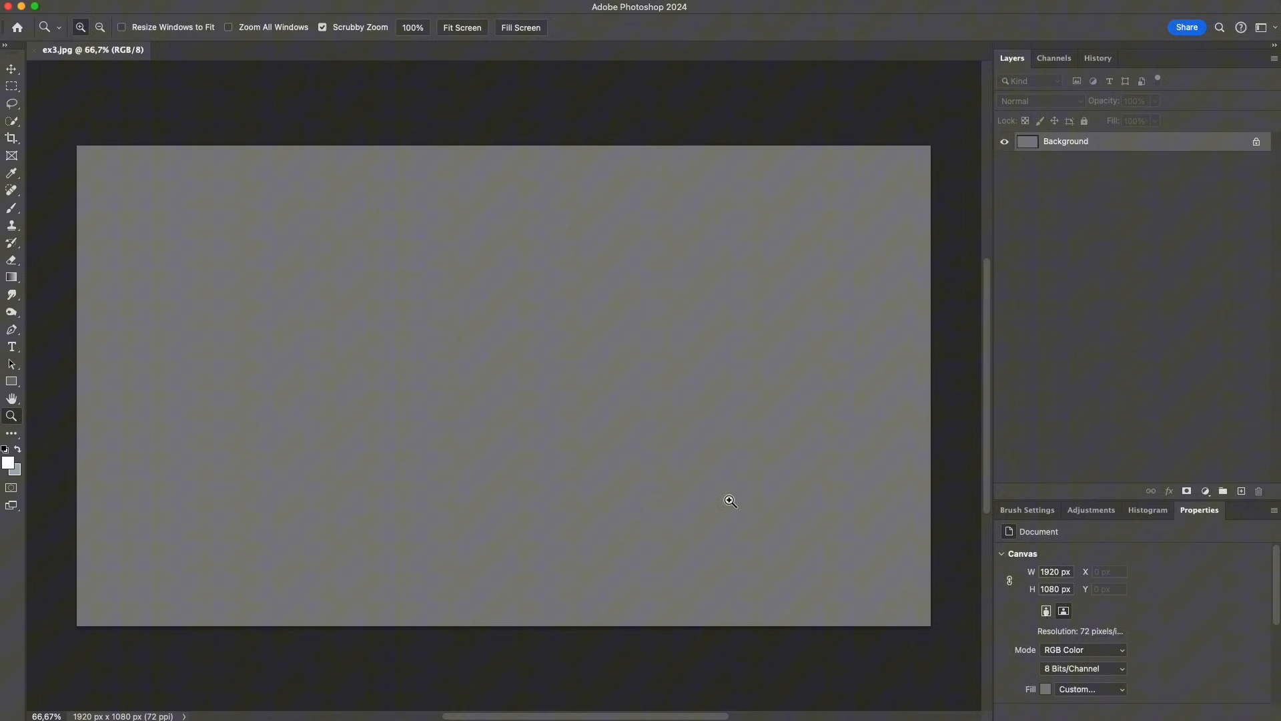
Add a Color Balance layer and push the highlights toward red and green.
left_click(1205, 491)
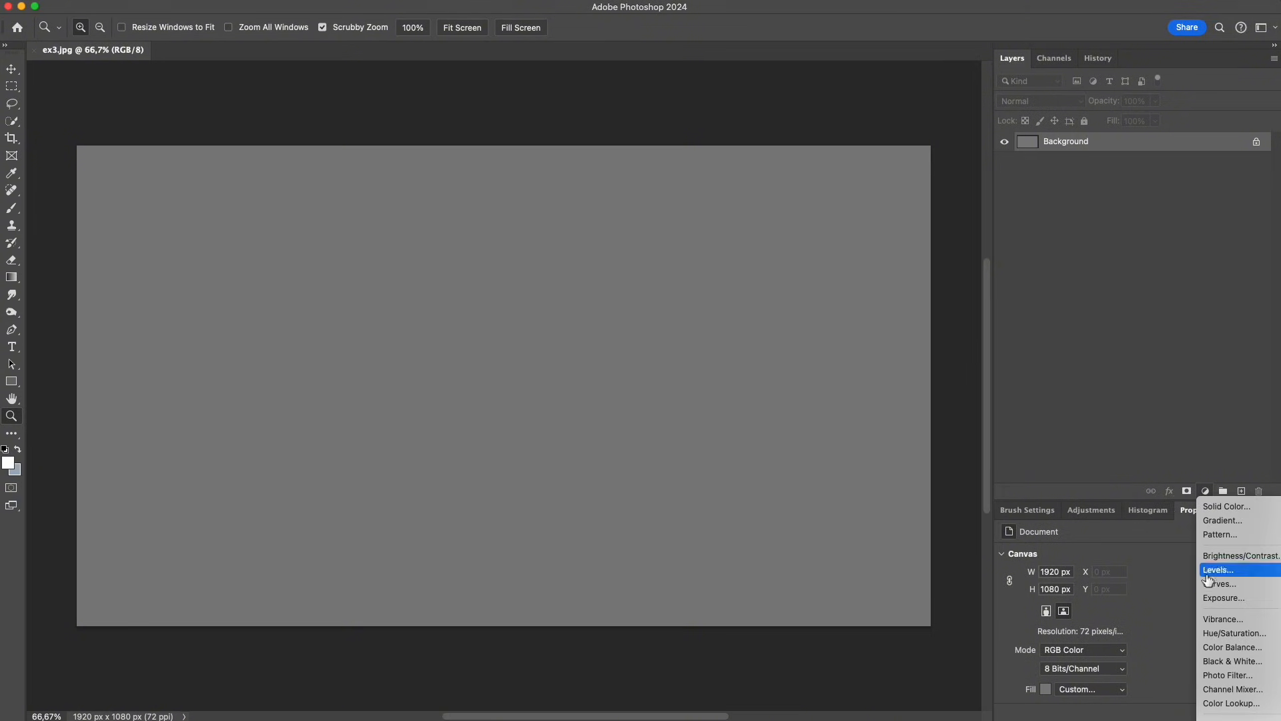
left_click(1233, 646)
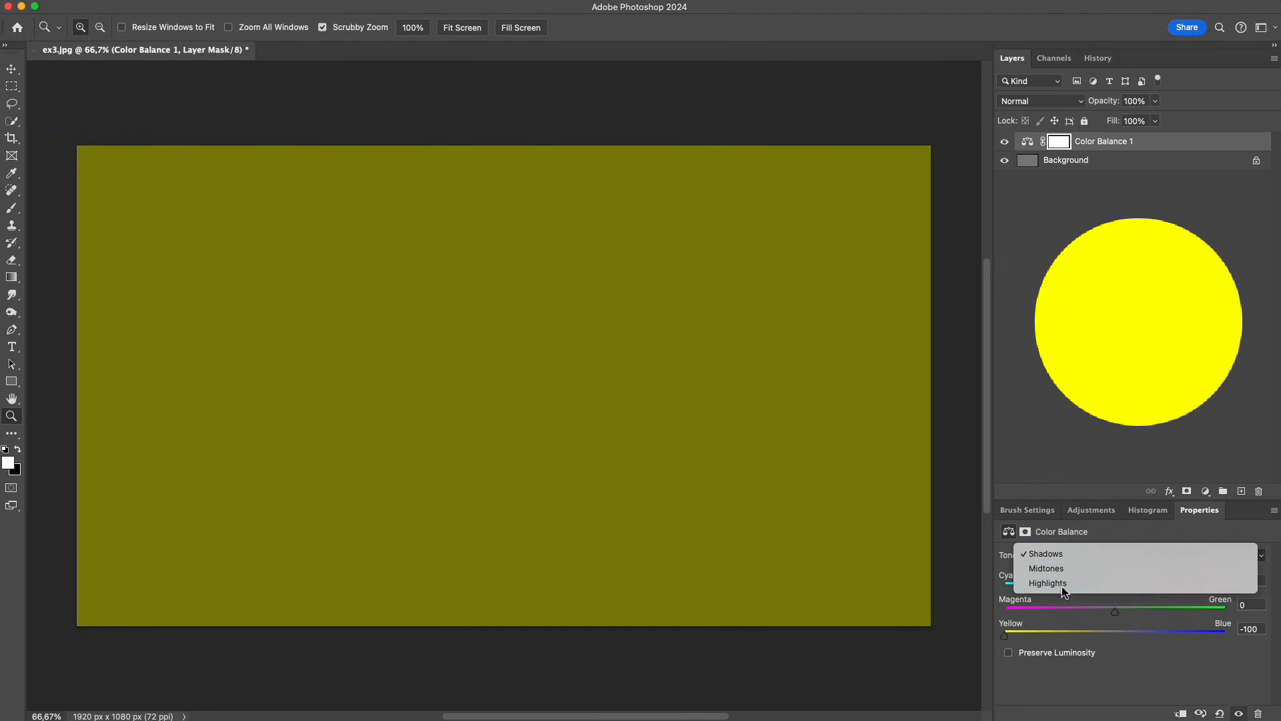
left_click(1046, 583)
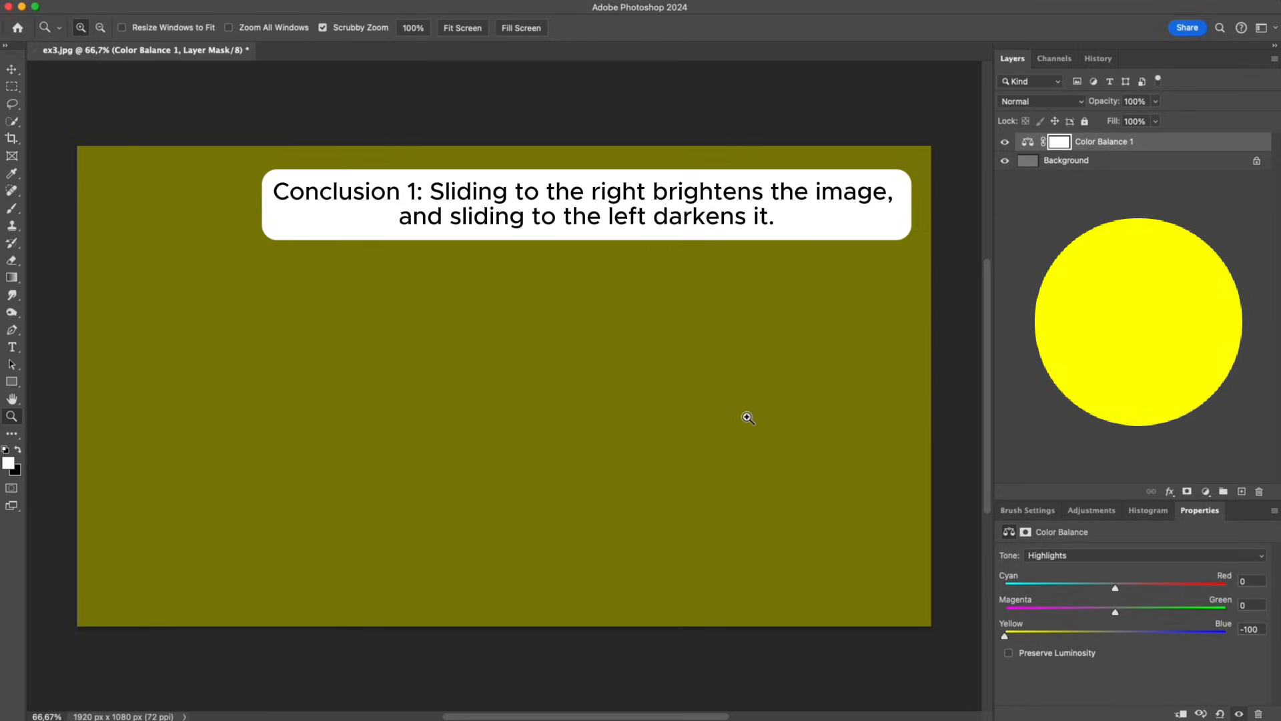
left_click_drag(1114, 587, 1225, 587)
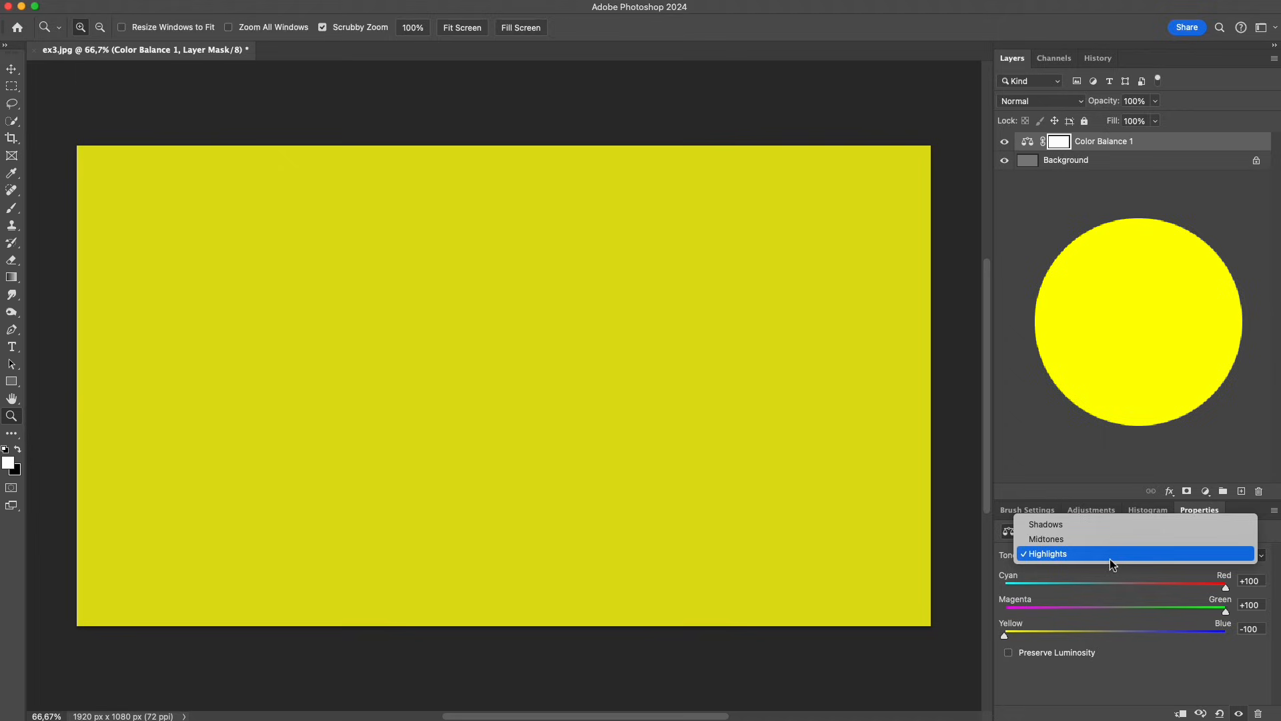
Switch the tone to Shadows and push them toward red and green as well.
left_click(1046, 538)
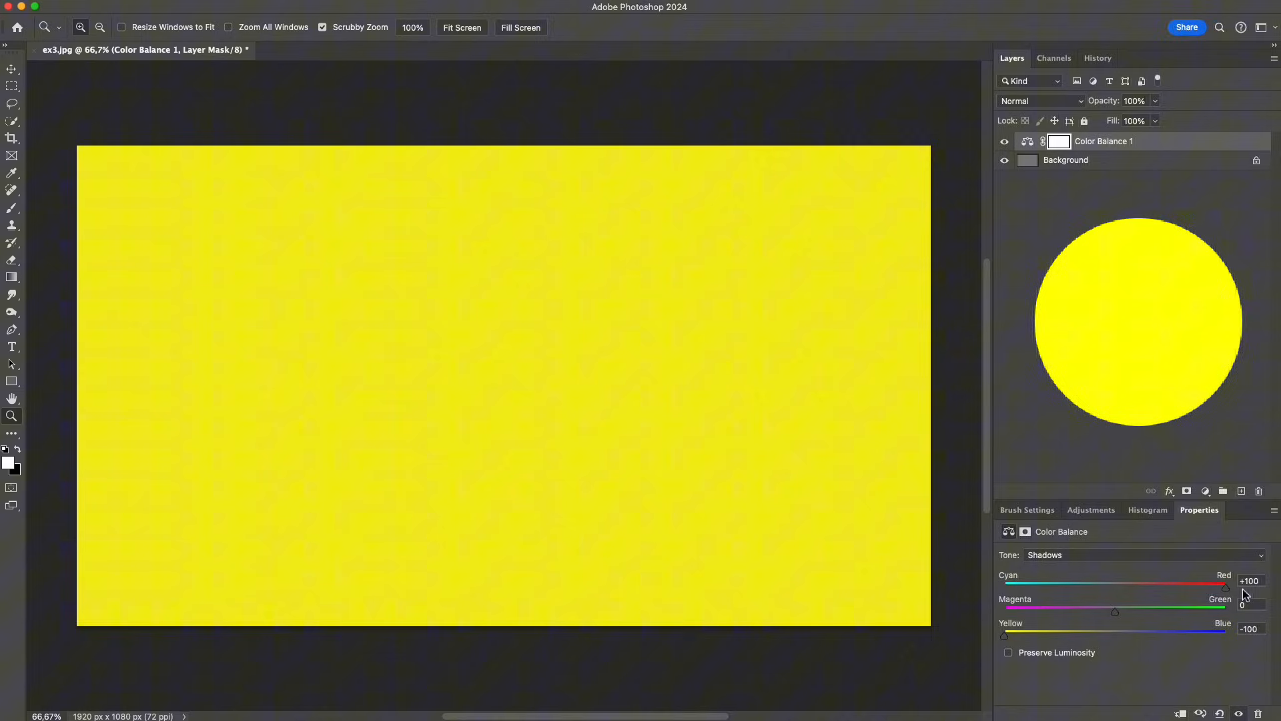
left_click_drag(1115, 611, 1225, 611)
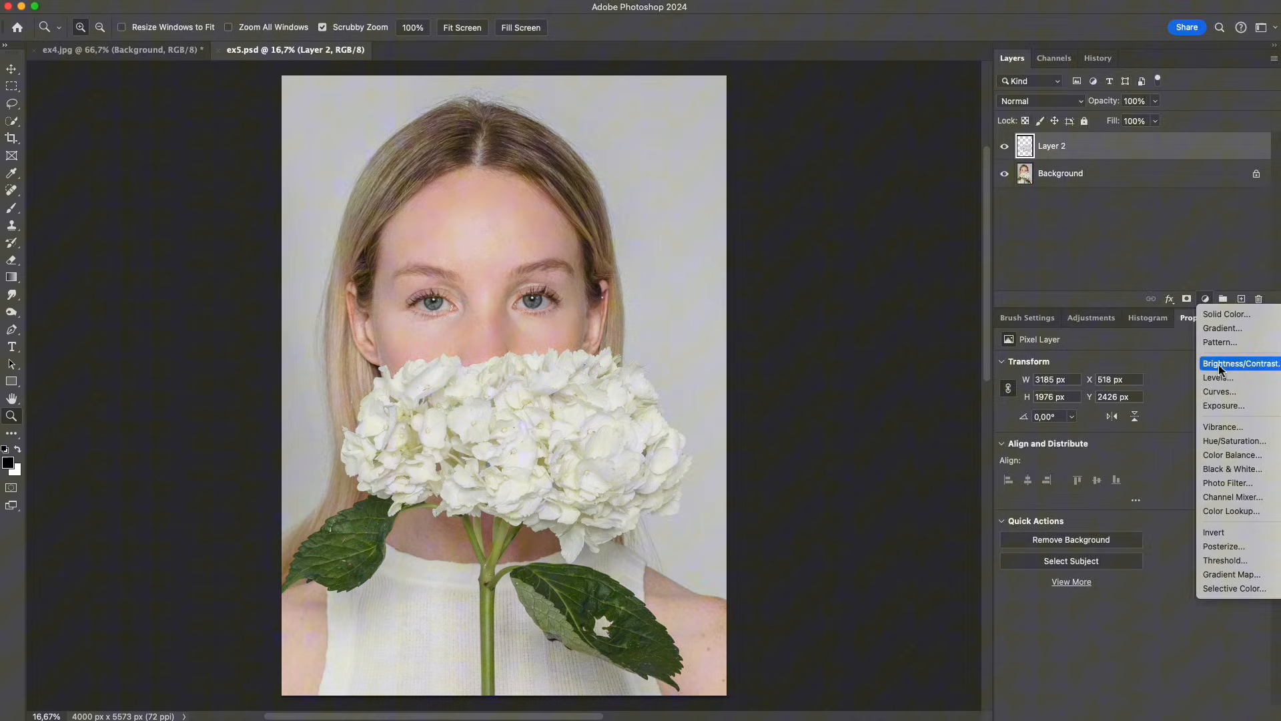
Add a Color Balance layer above the flower and tint its midtones toward blue, cyan and yellow.
left_click(1233, 454)
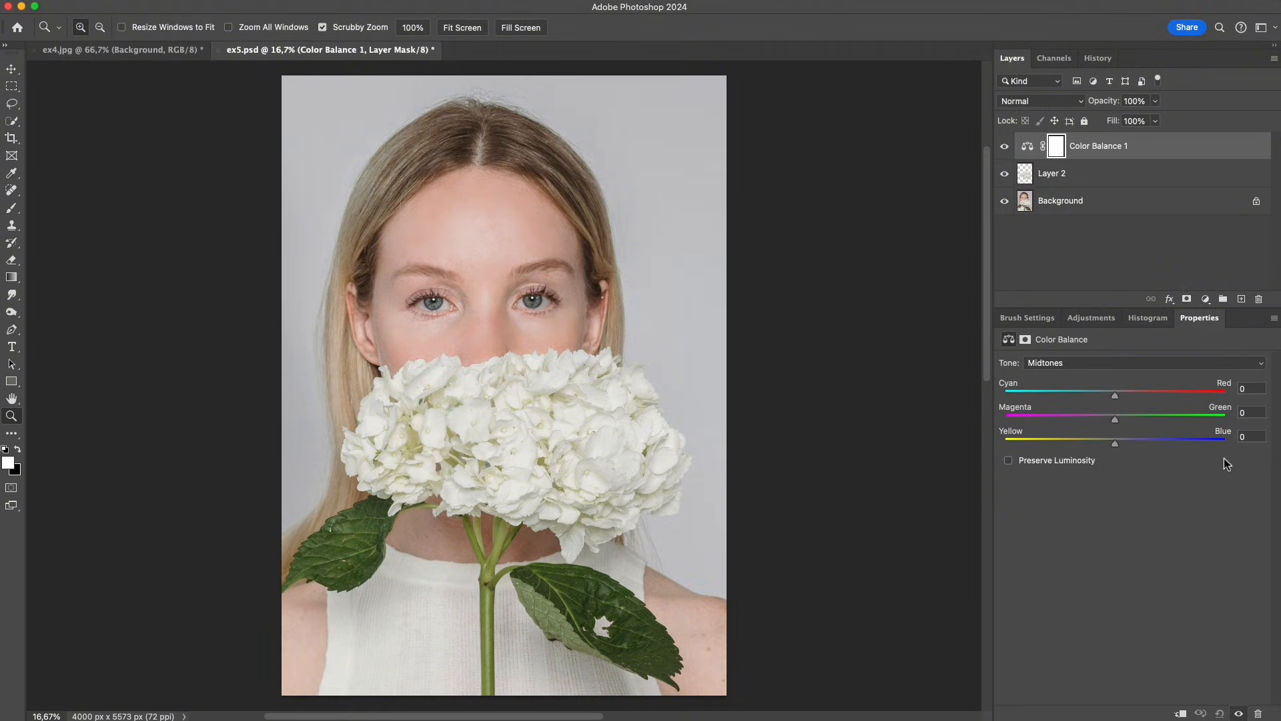
left_click_drag(1115, 442, 1124, 441)
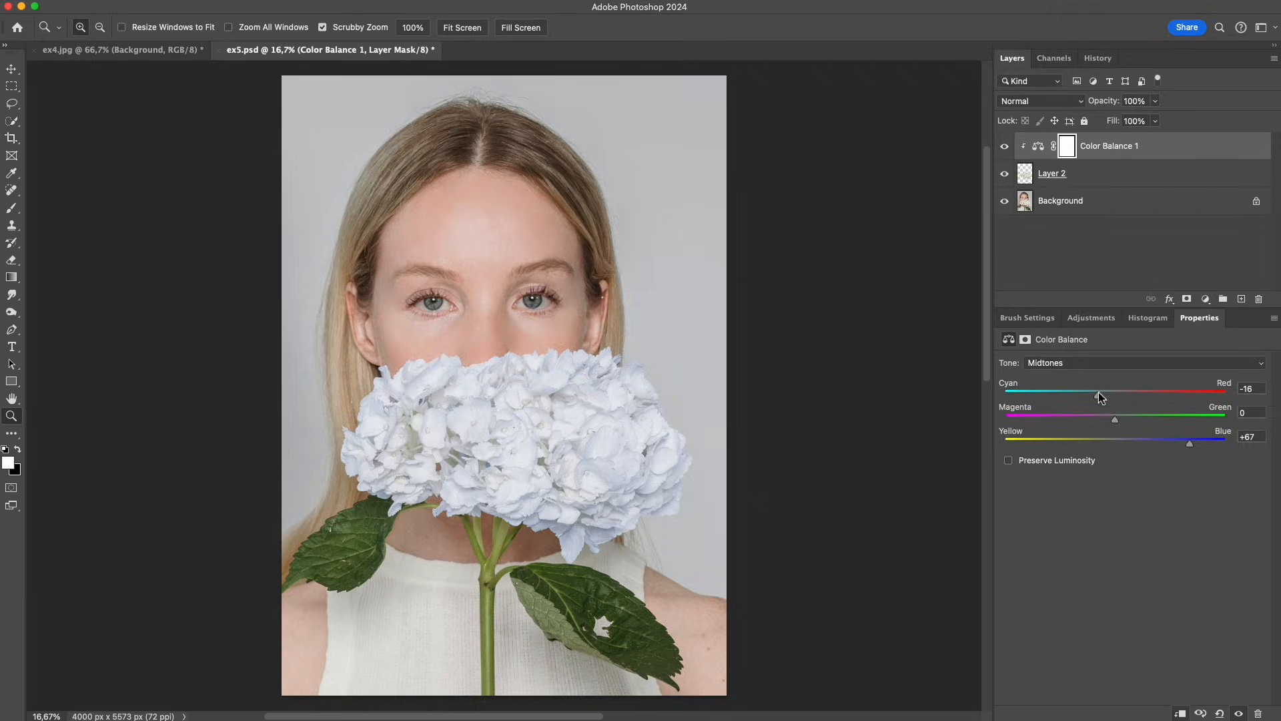
left_click_drag(1098, 395, 1047, 395)
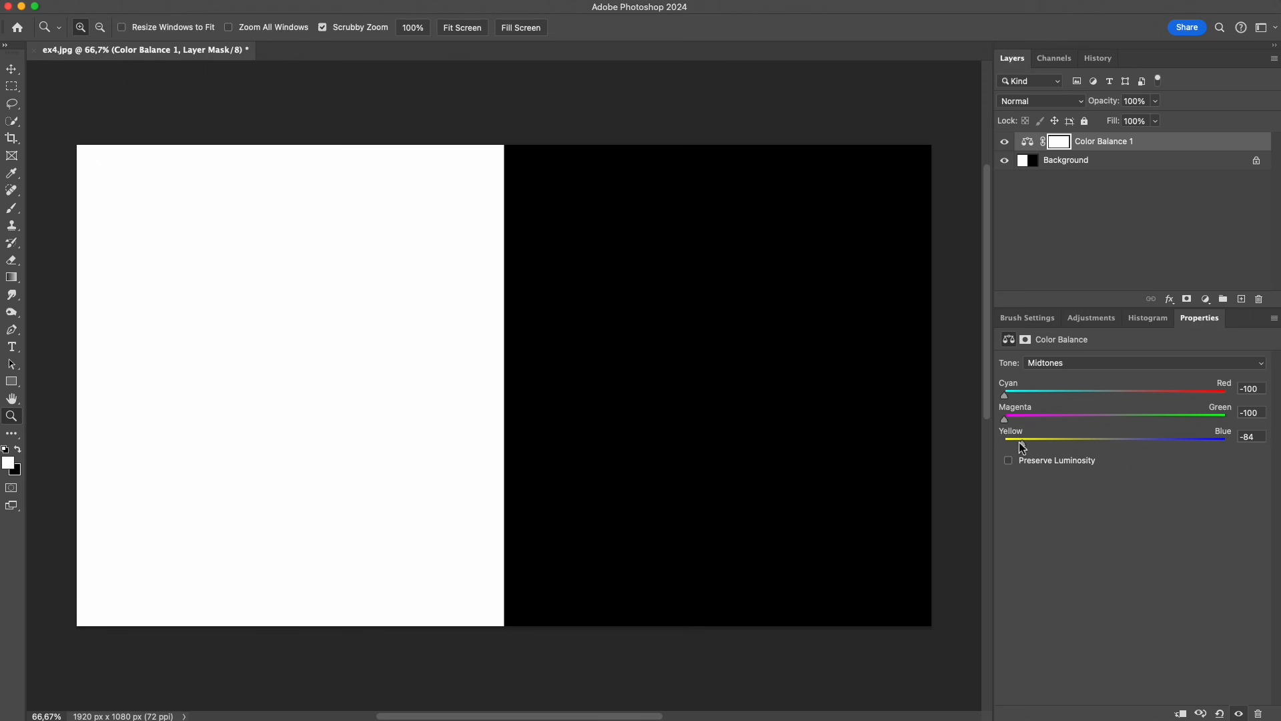
left_click_drag(1021, 439, 1017, 439)
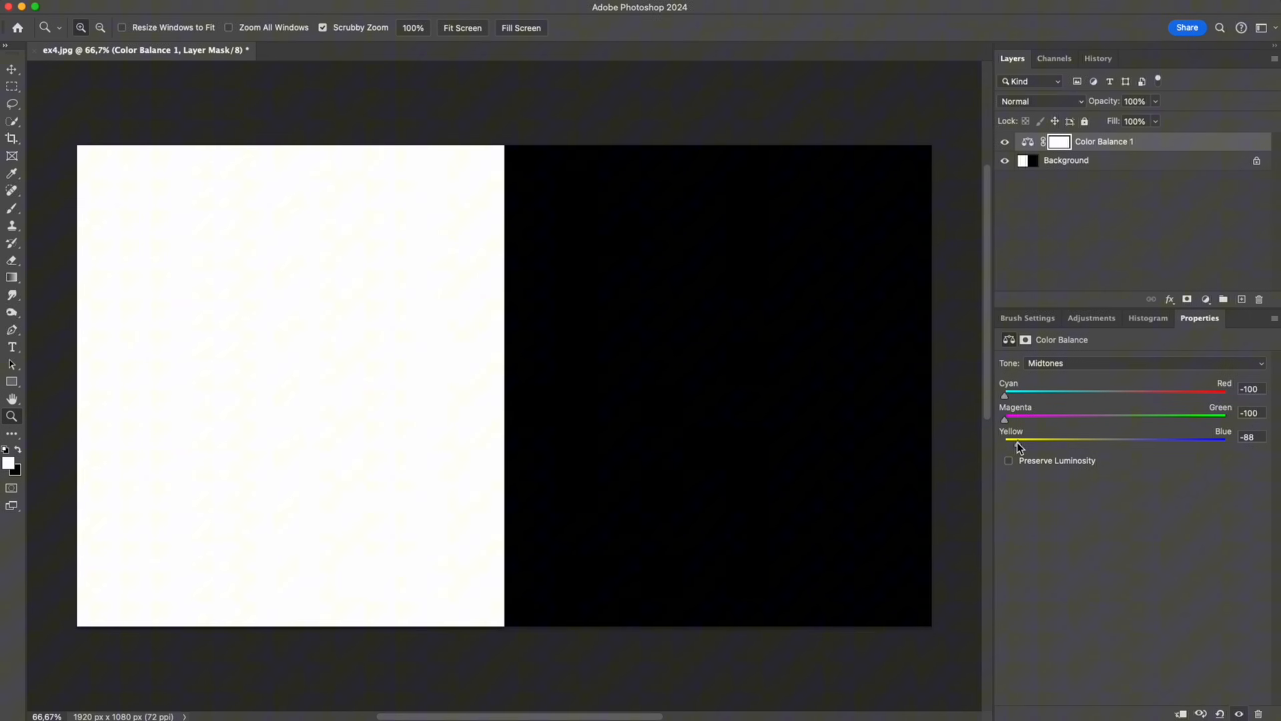
left_click(293, 50)
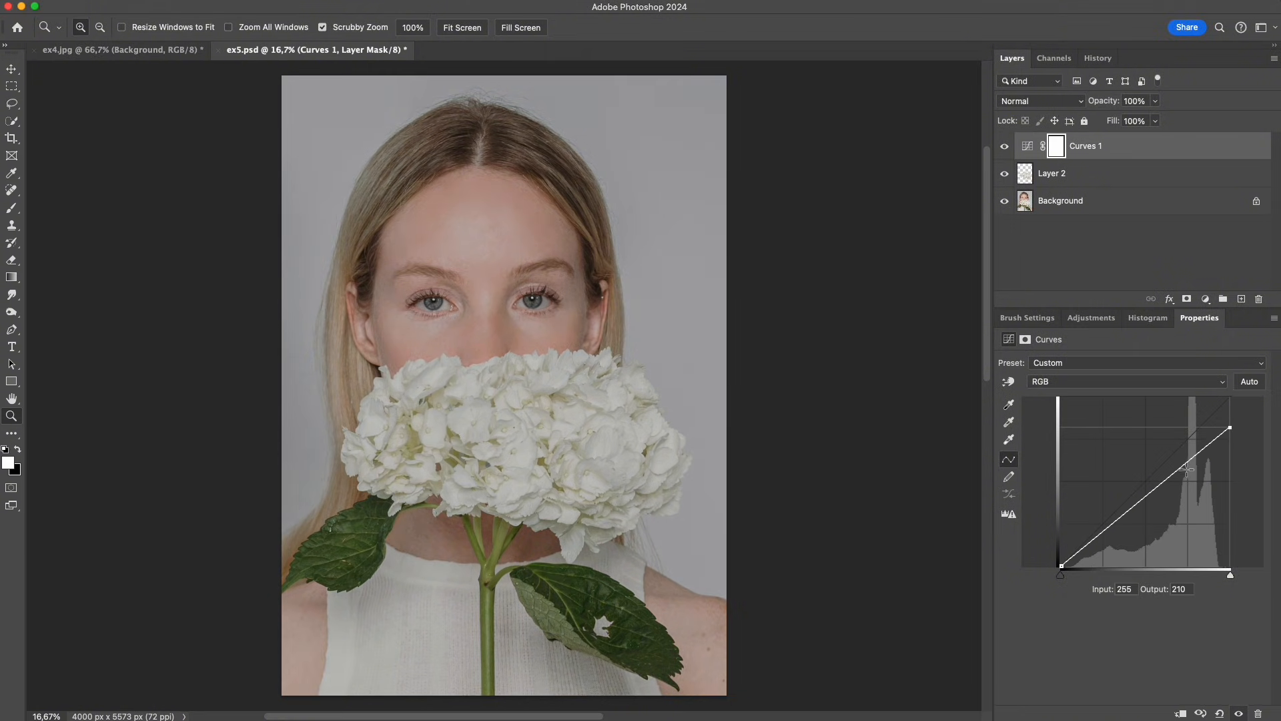
Darken the flower with a clipped Curves and desaturate it fully with a clipped Hue/Saturation.
left_click_drag(1187, 470, 1186, 478)
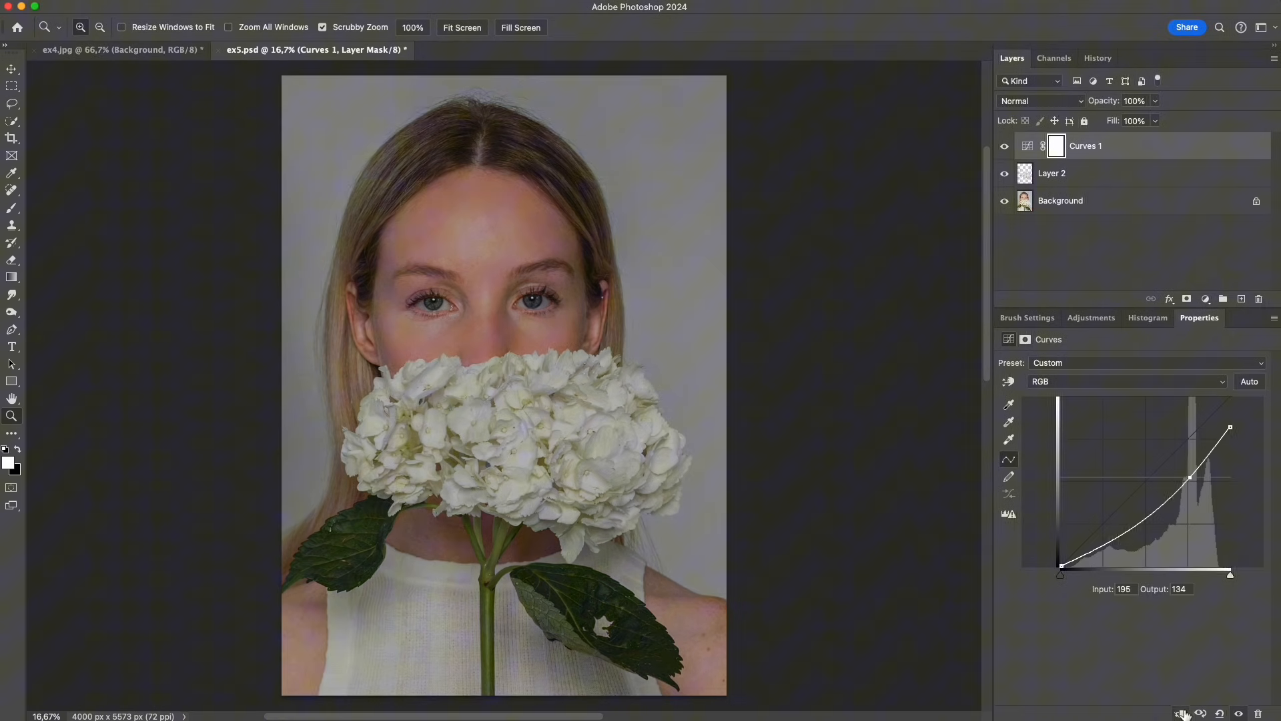
left_click(1206, 299)
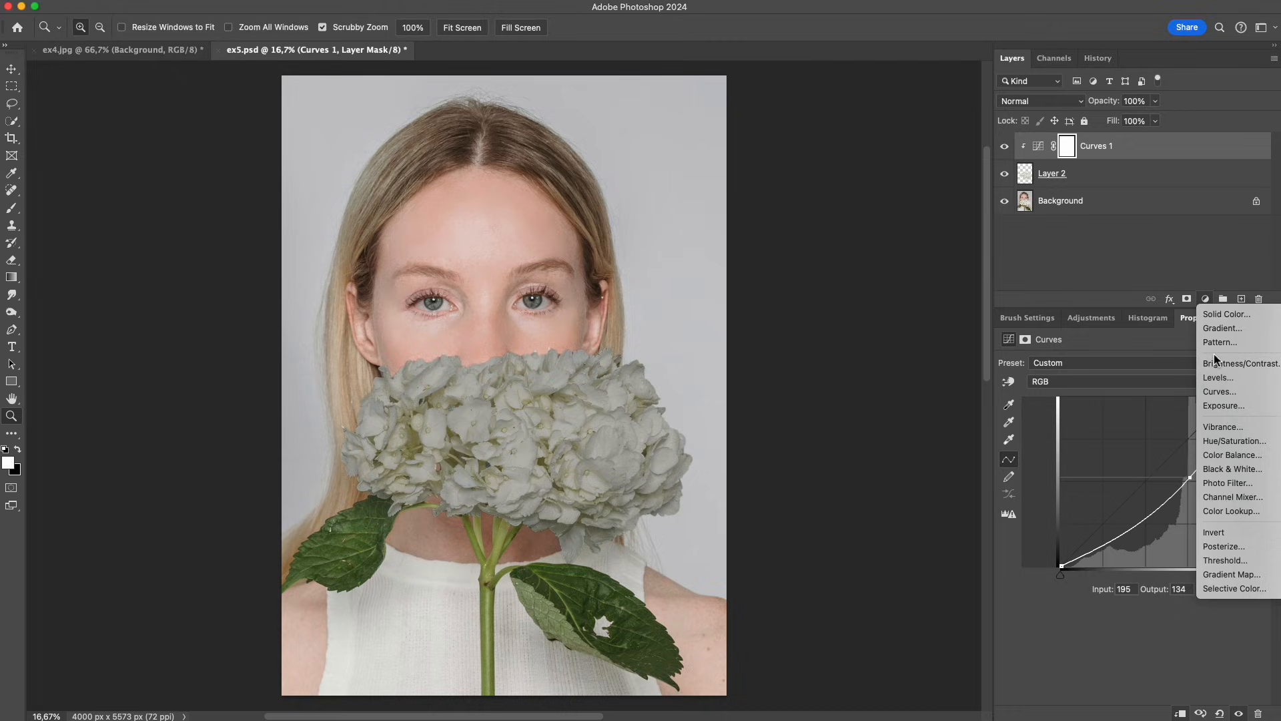
left_click(1234, 441)
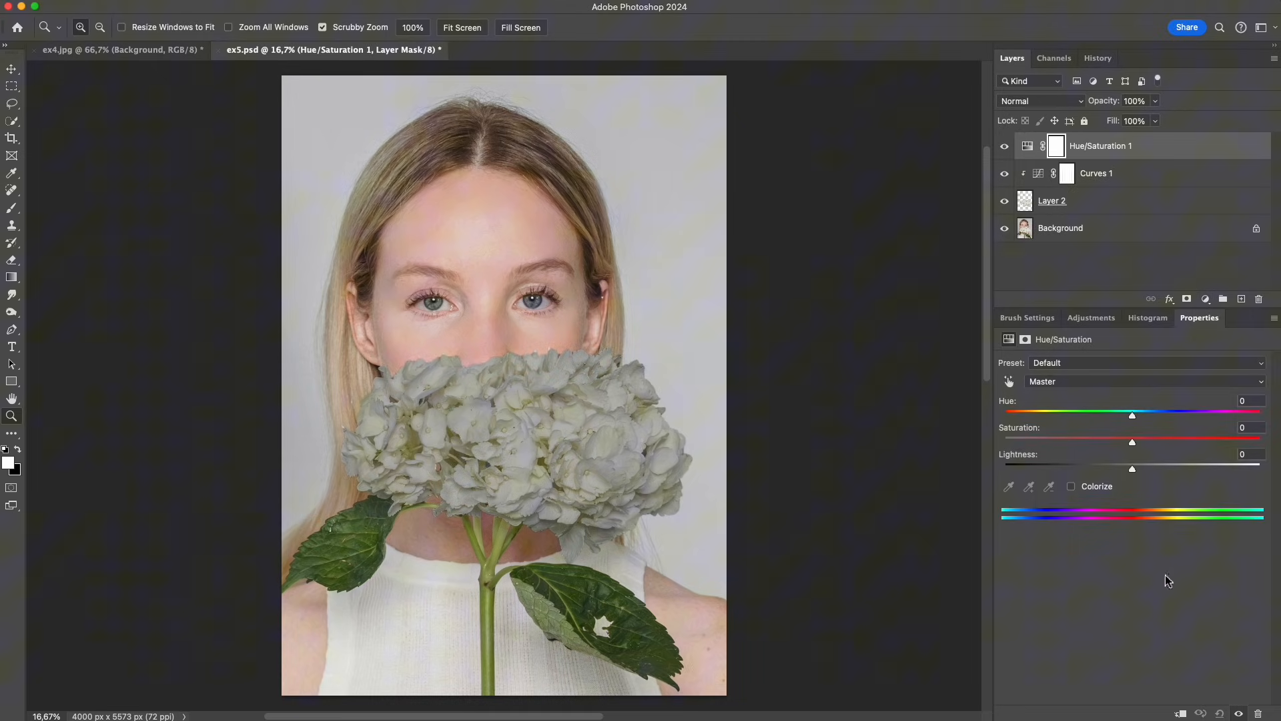
left_click_drag(1130, 439, 1000, 439)
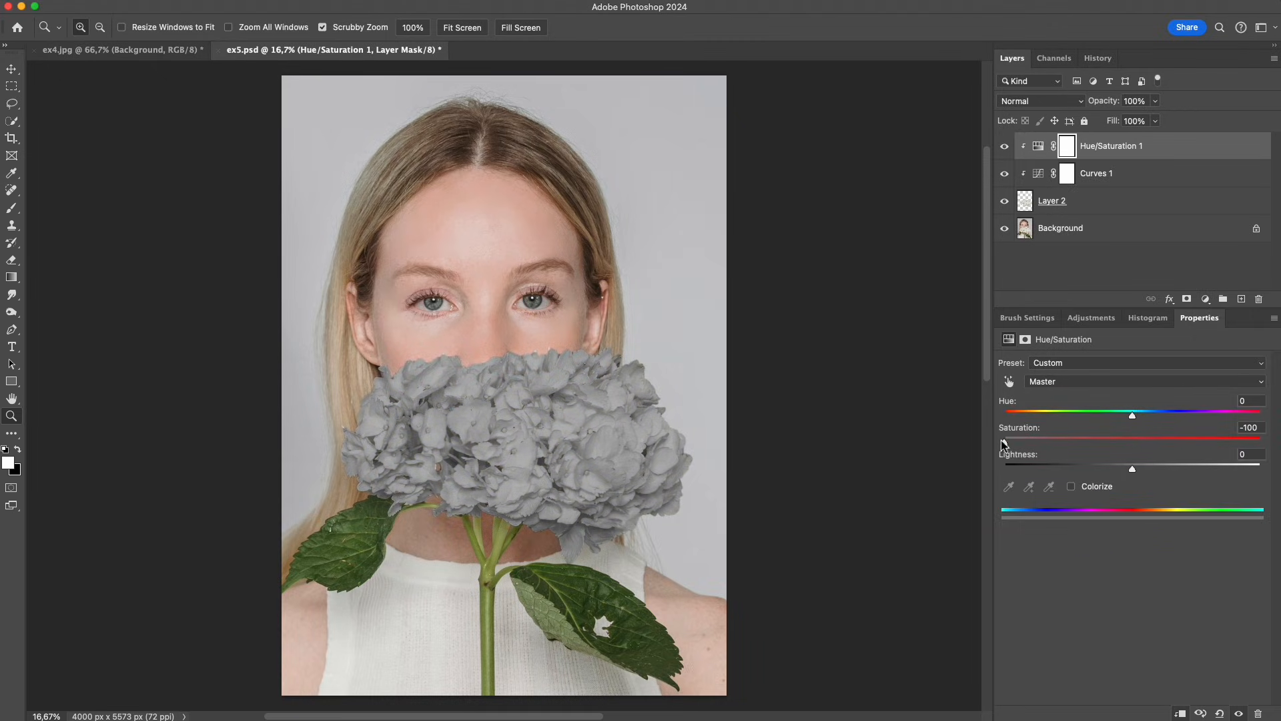
Add a Color Balance layer pushing the flower's midtones toward cyan, magenta and blue.
left_click(1206, 299)
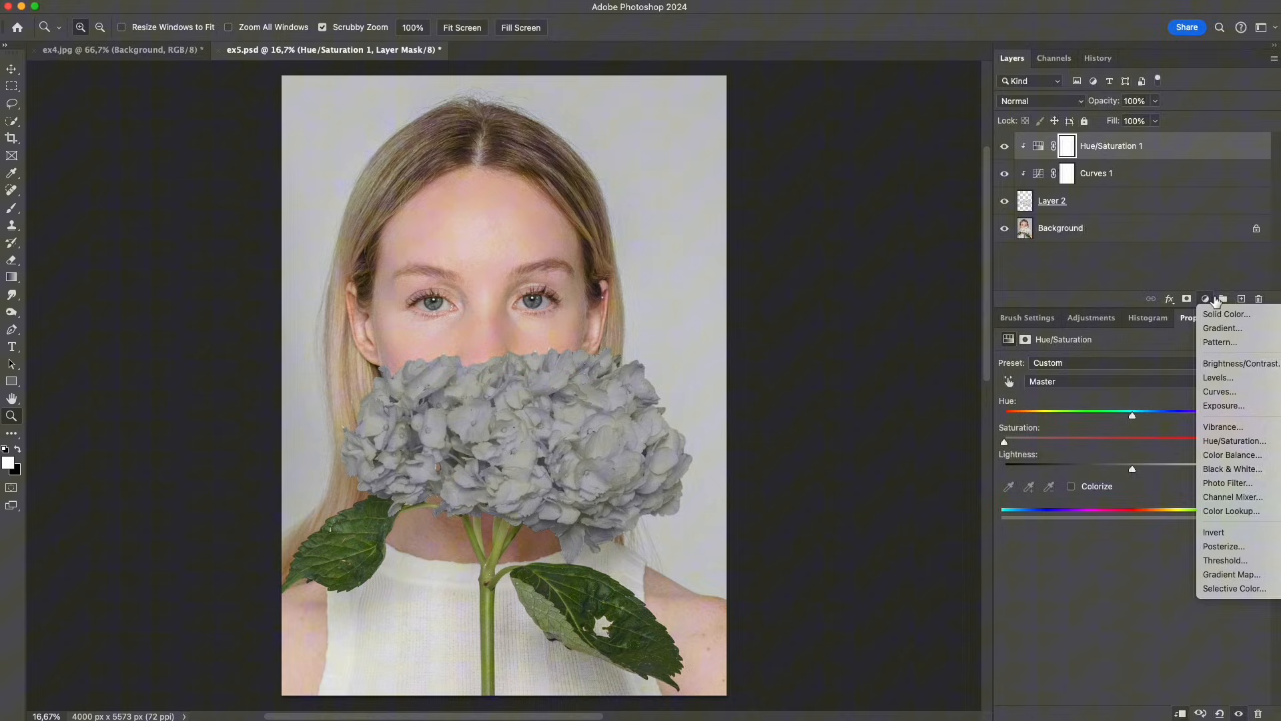
left_click(1233, 454)
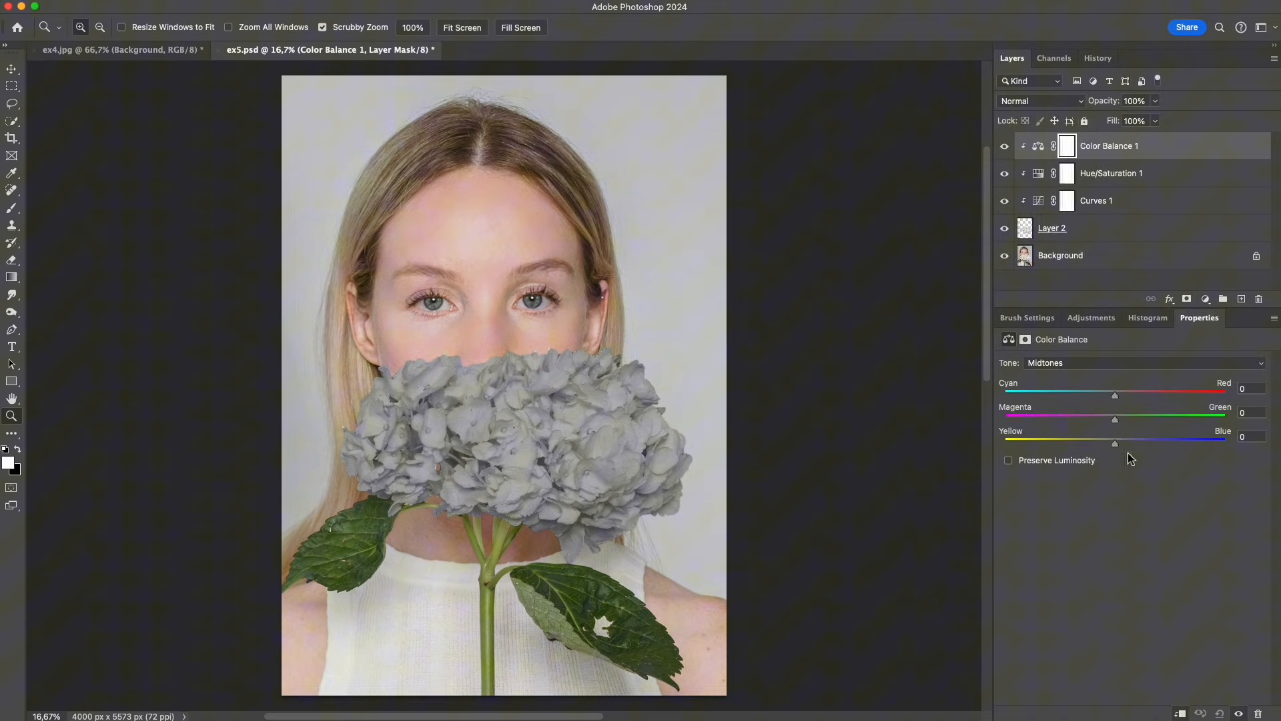
left_click_drag(1114, 395, 1032, 395)
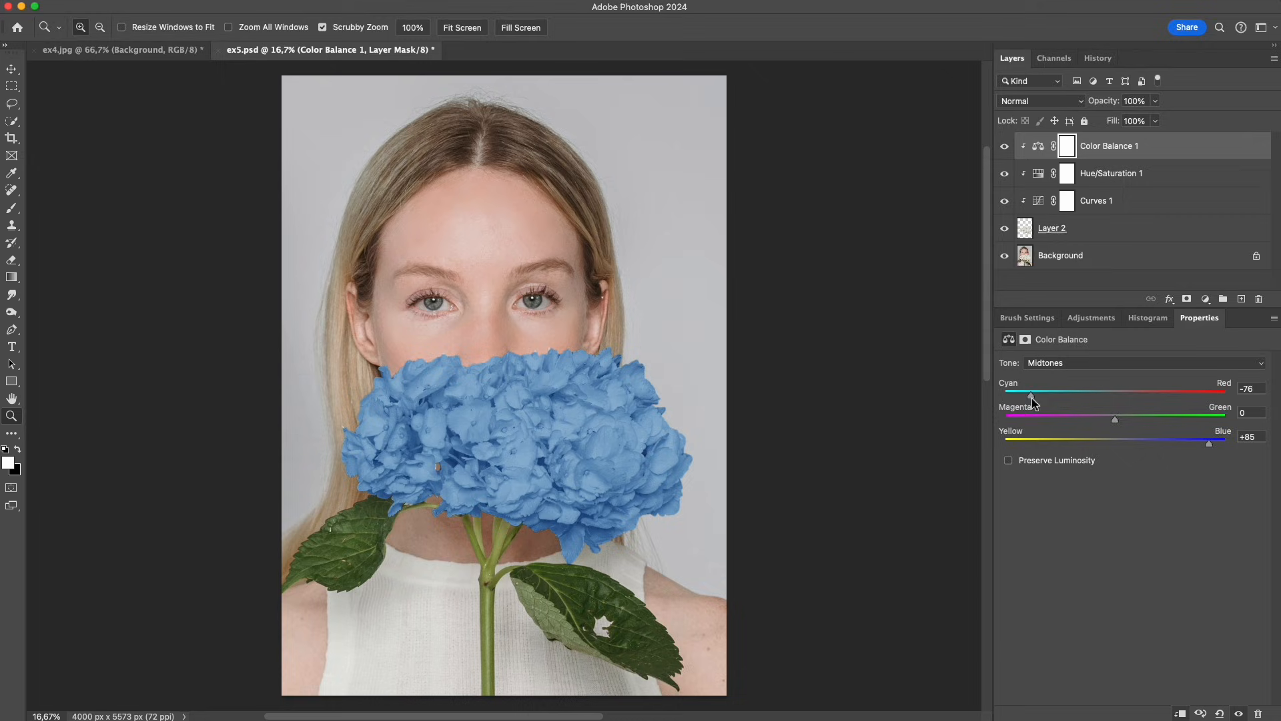
left_click_drag(1113, 418, 1060, 418)
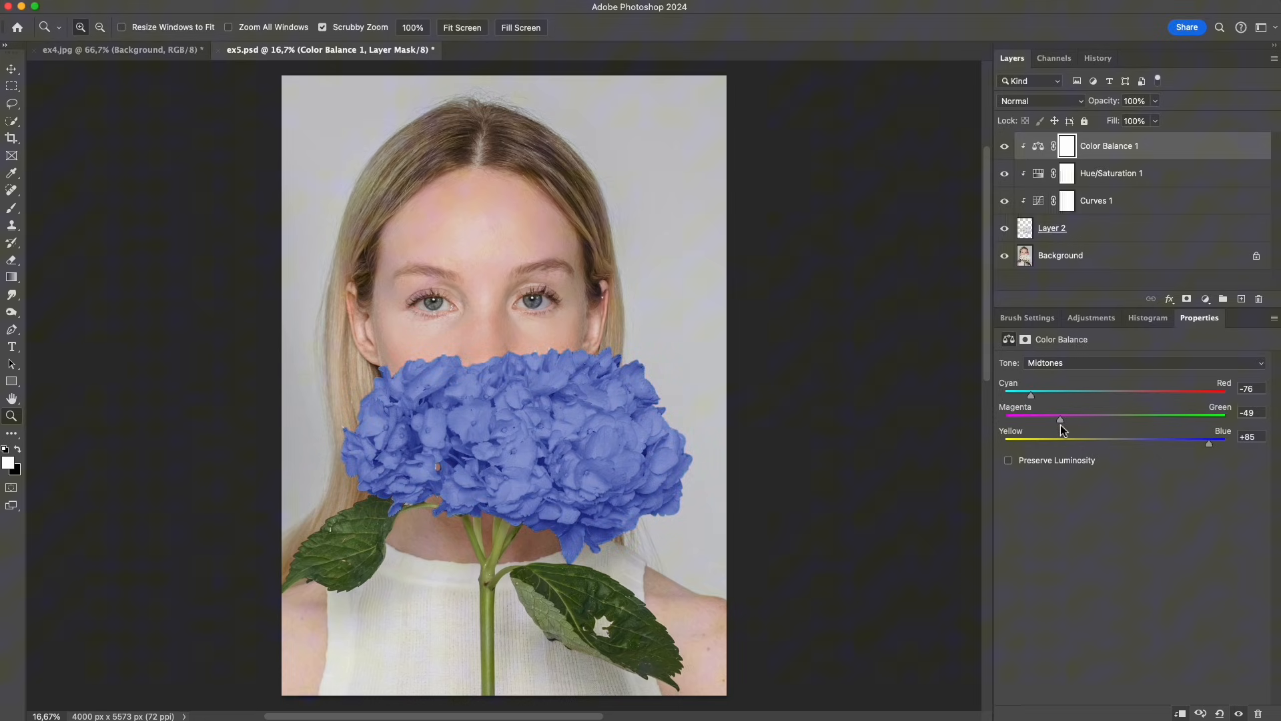
left_click_drag(1032, 395, 1027, 395)
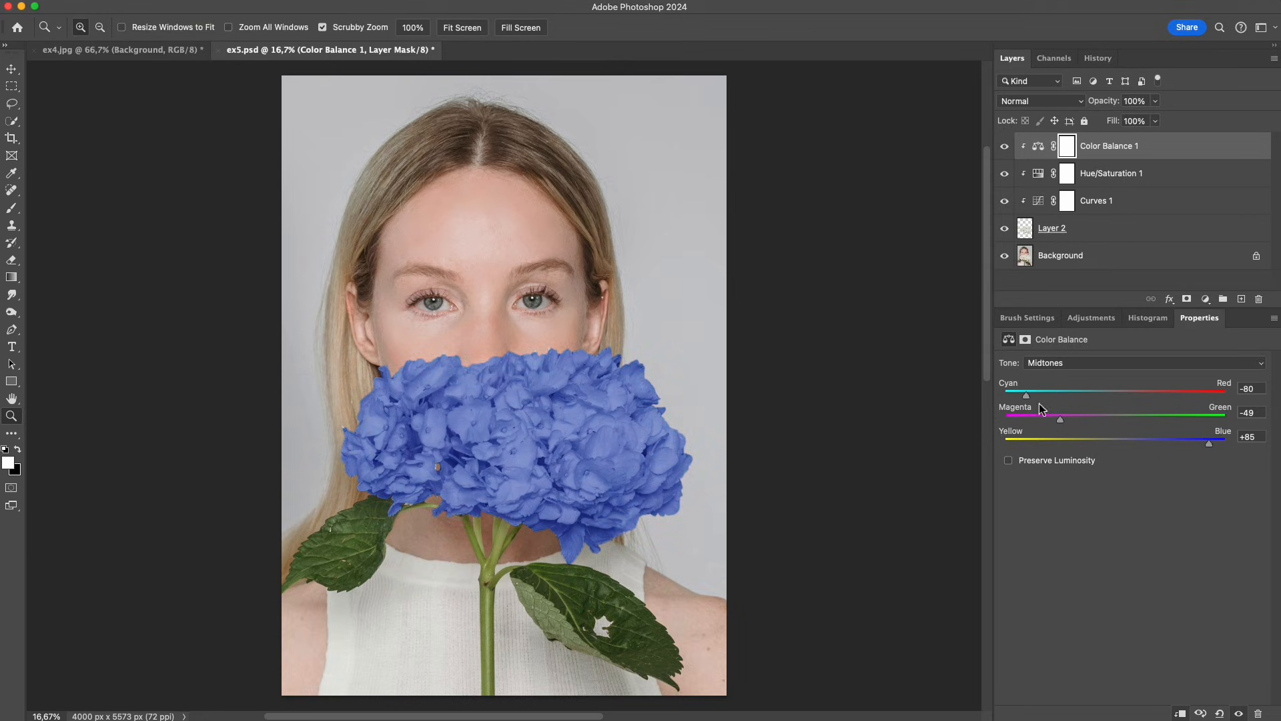
left_click_drag(1209, 442, 1213, 441)
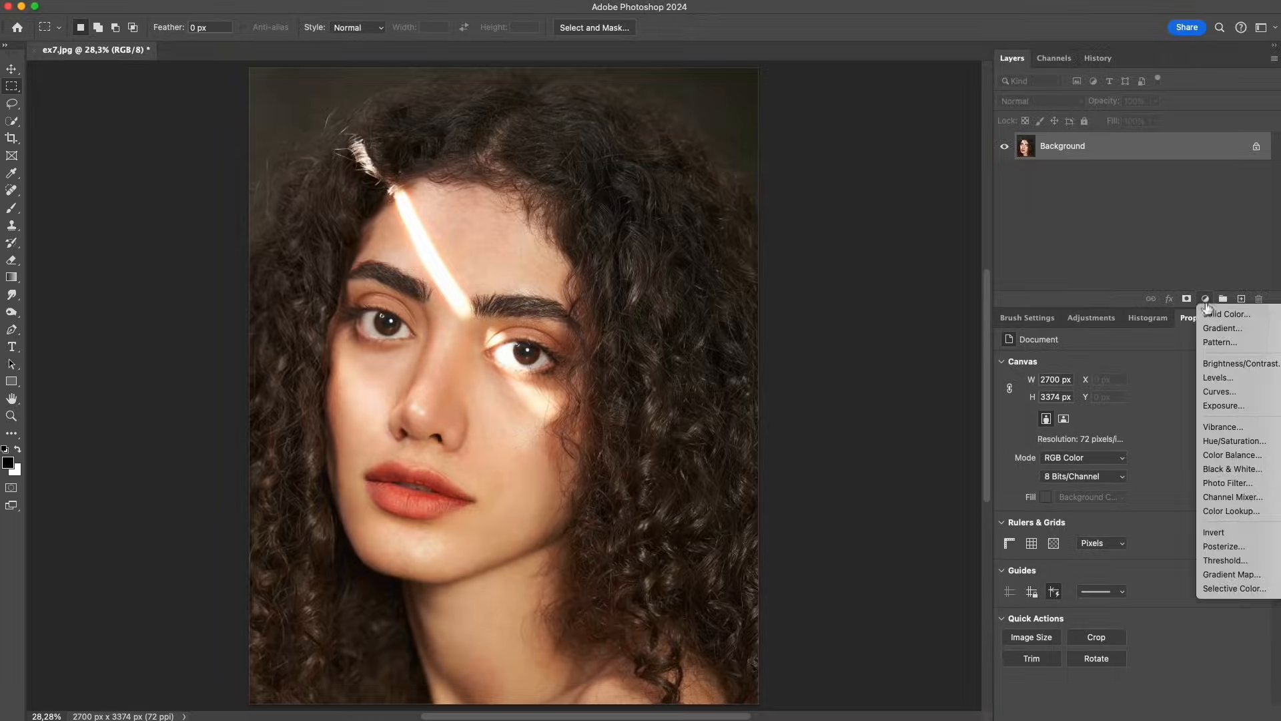
Add a Color Balance layer shifting midtones toward blue, compare with the original, and enable Preserve Luminosity.
left_click(1233, 454)
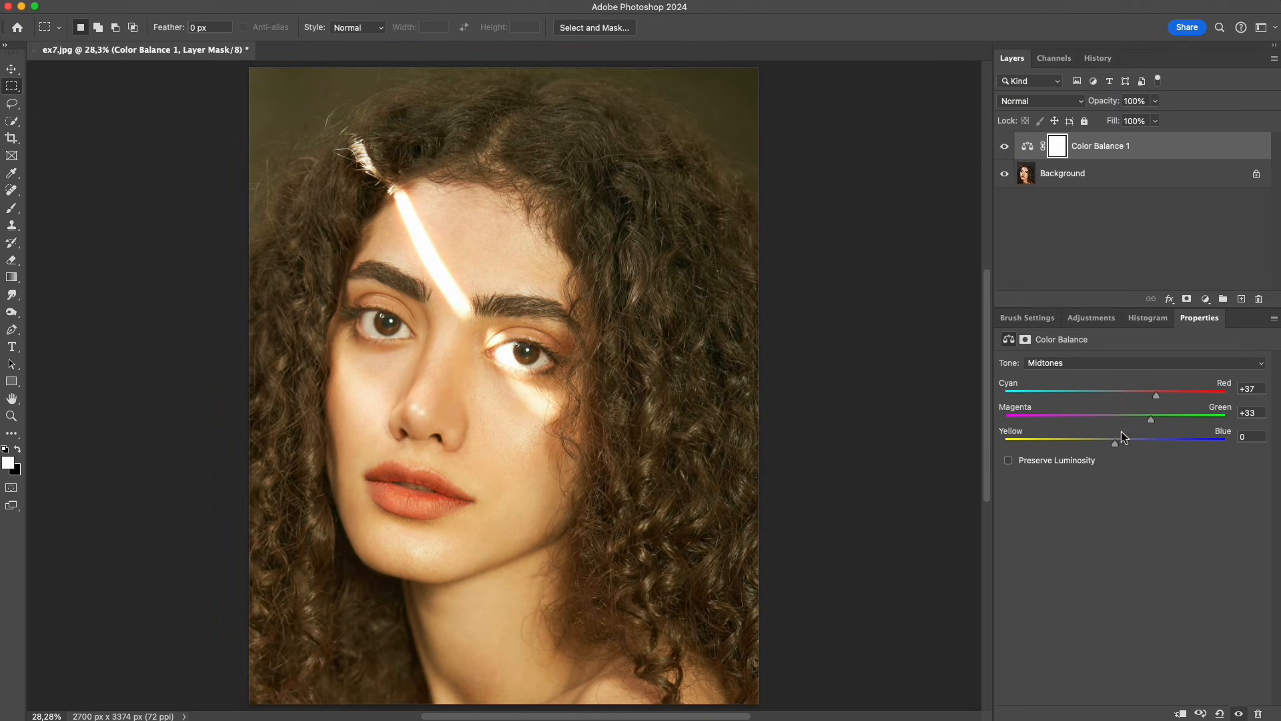
left_click_drag(1116, 439, 1172, 439)
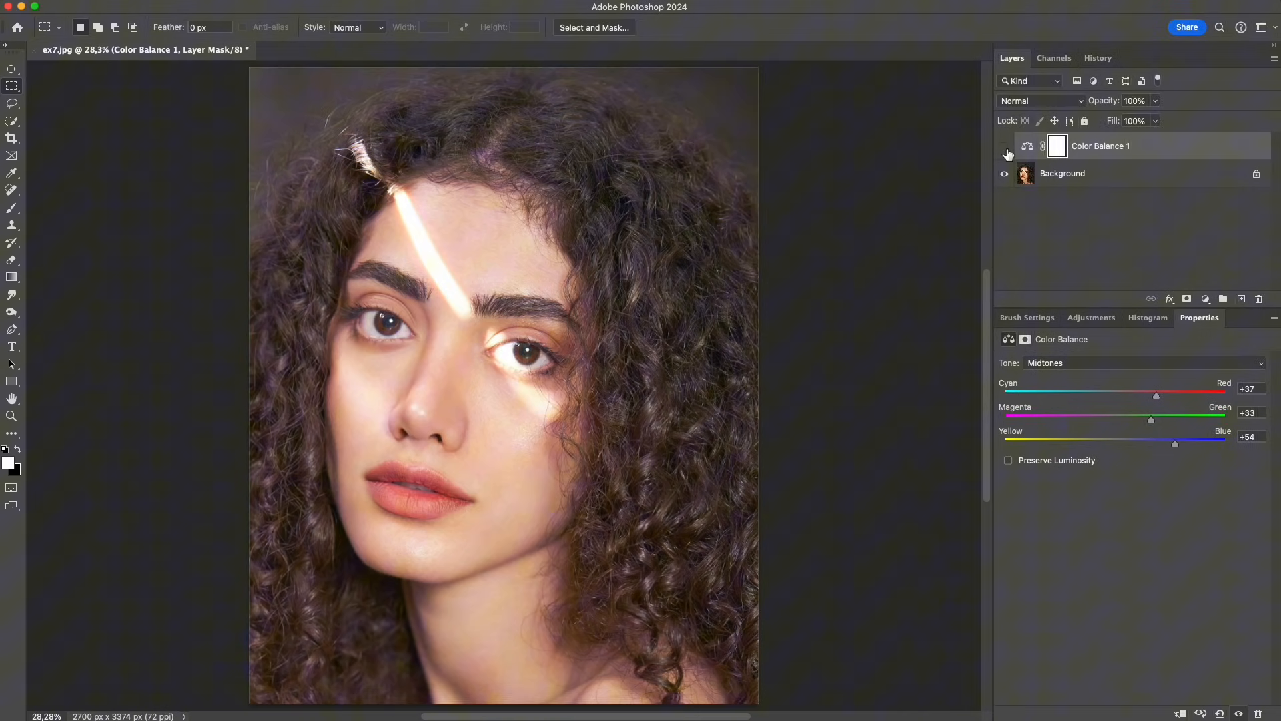
left_click(1005, 147)
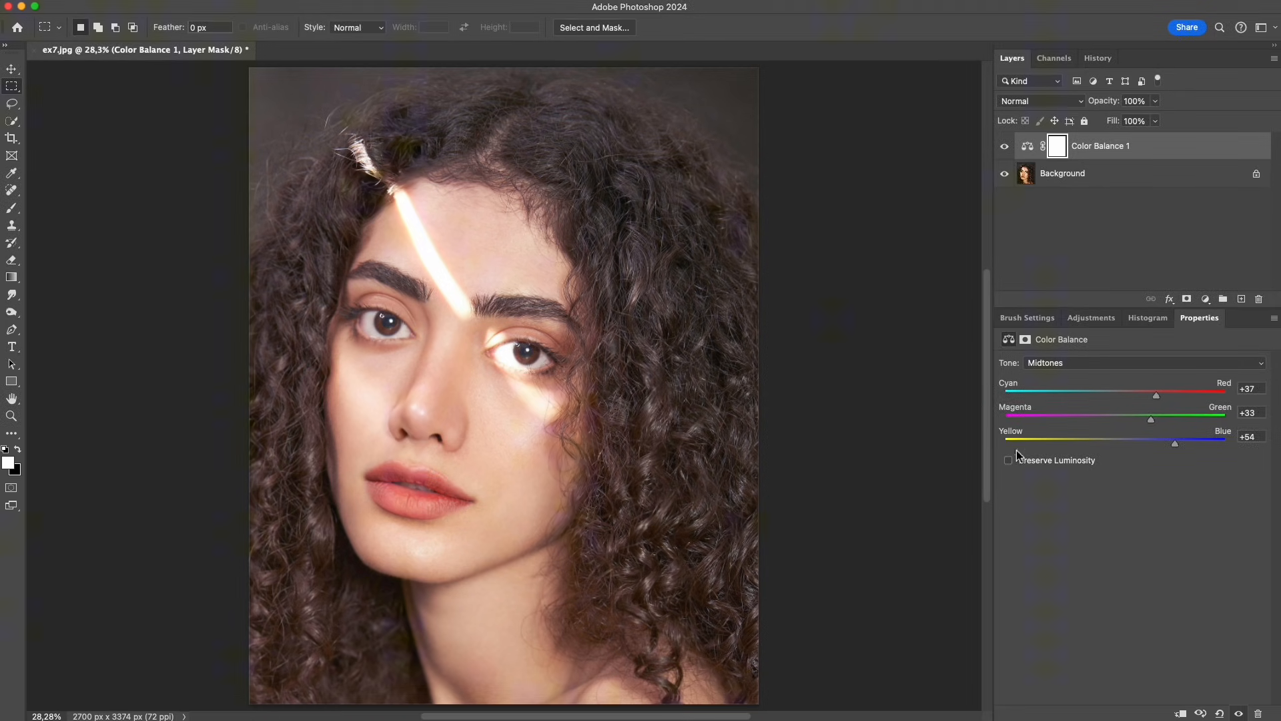
left_click(1009, 461)
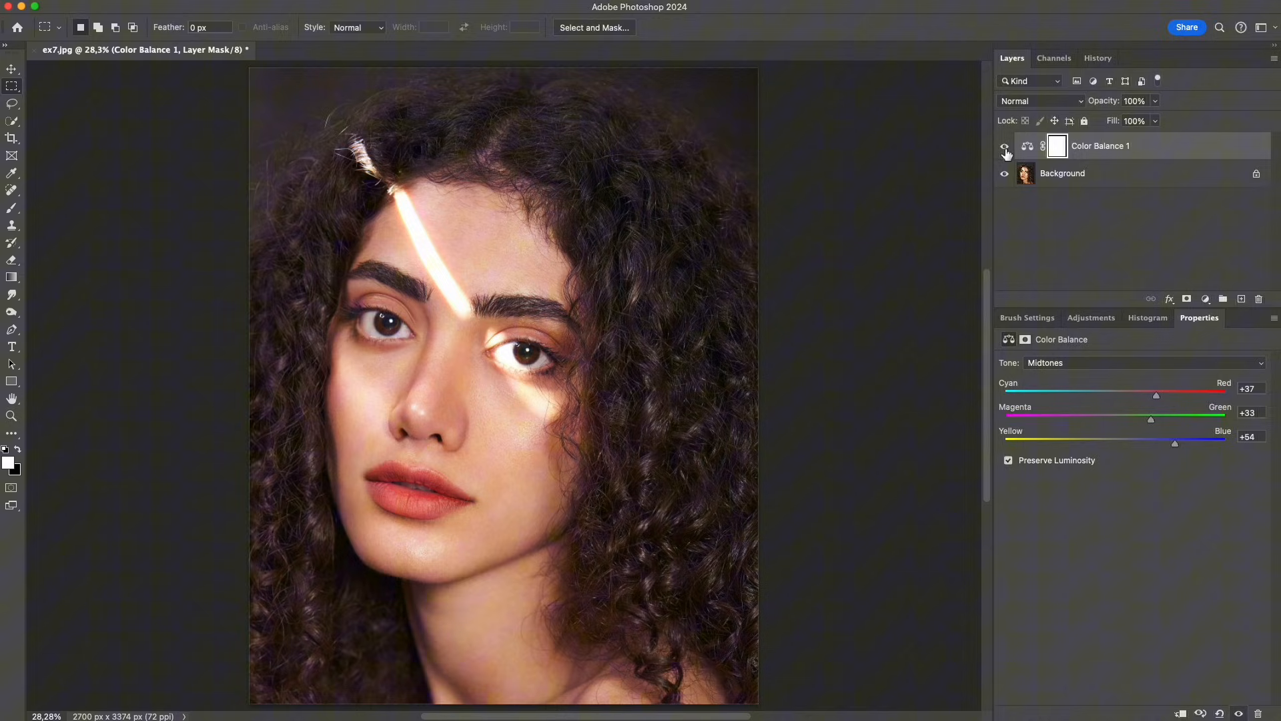
Adjust the red, green and blue amounts further, then disable Preserve Luminosity to show the difference.
left_click_drag(1155, 395, 1131, 395)
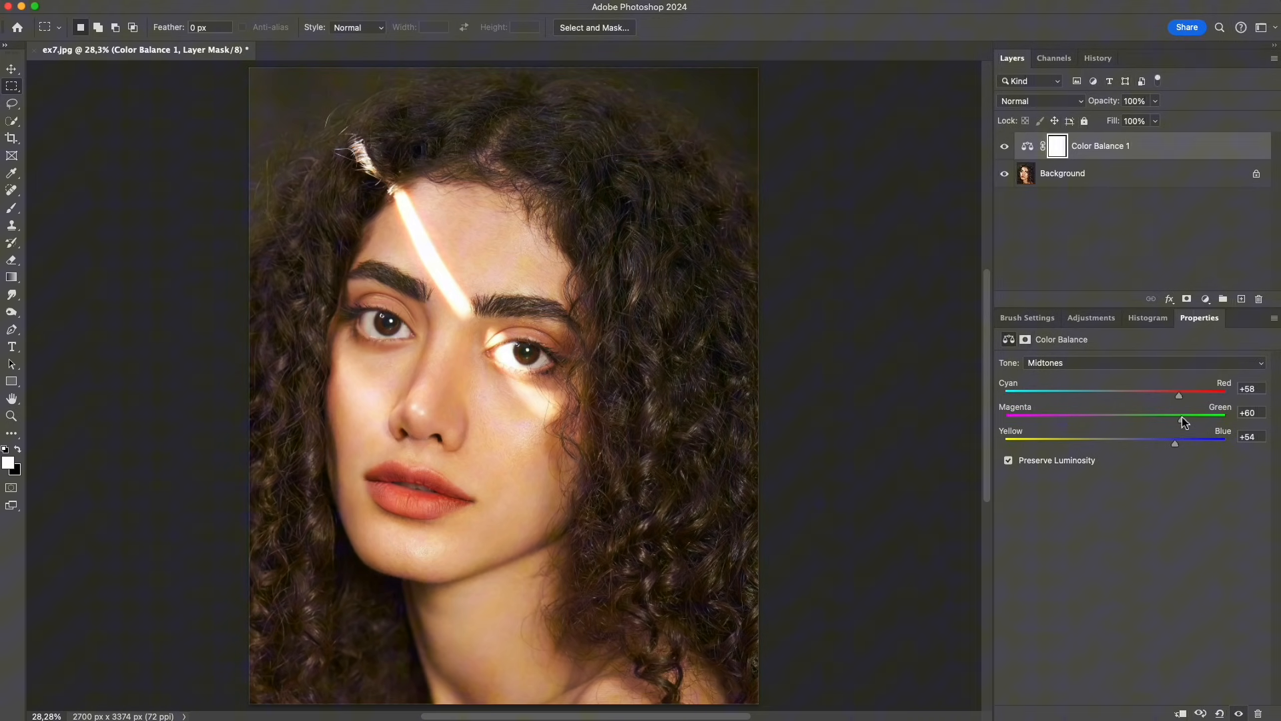
left_click_drag(1175, 443, 1205, 443)
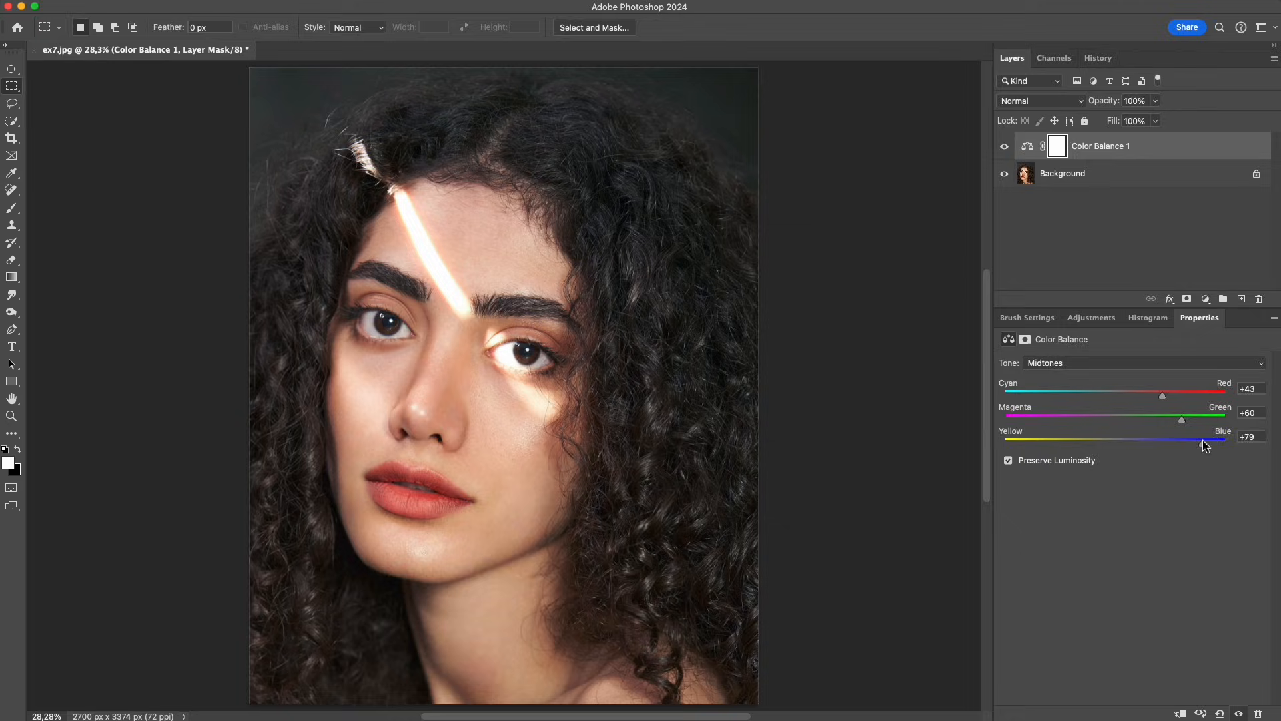
left_click_drag(1204, 439, 1198, 439)
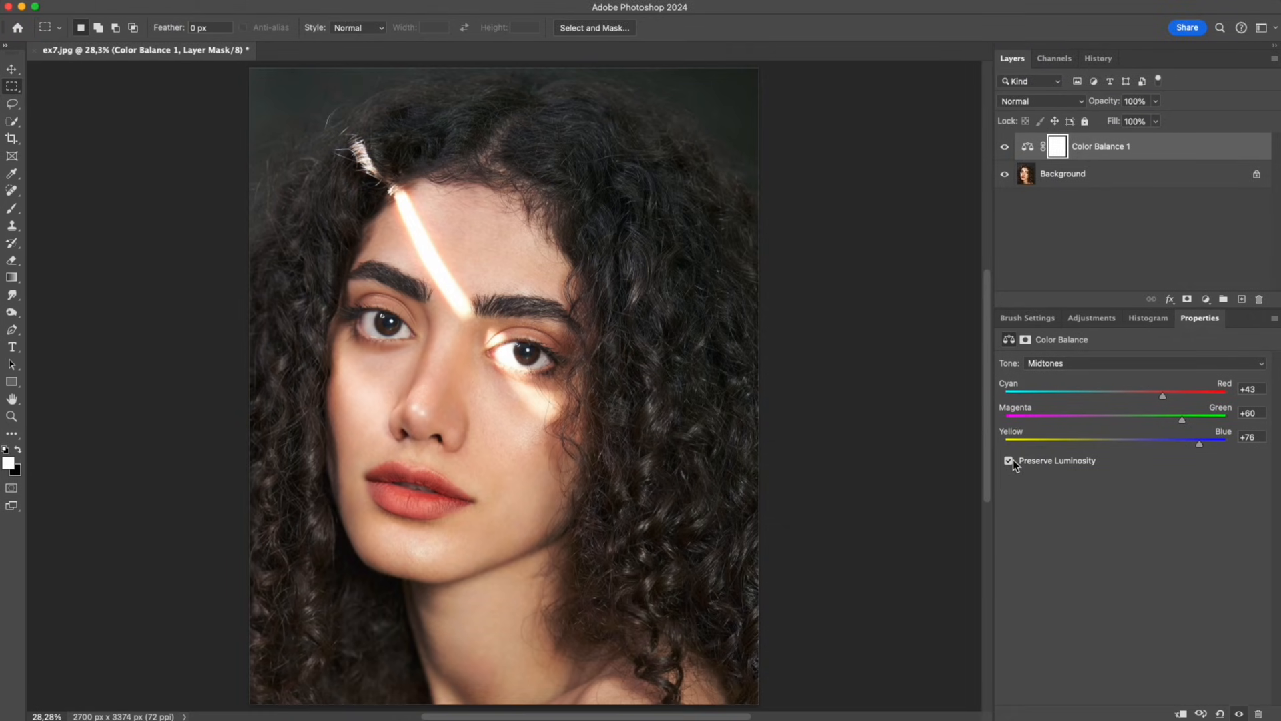
left_click(1009, 461)
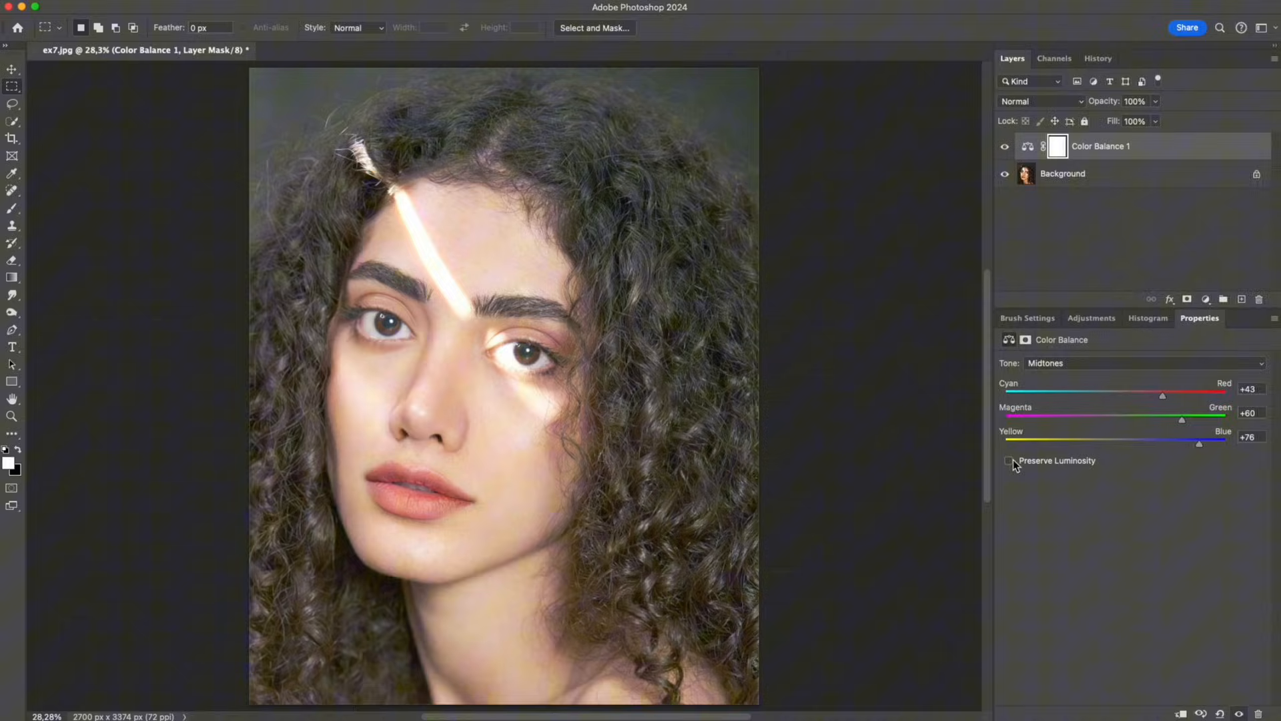